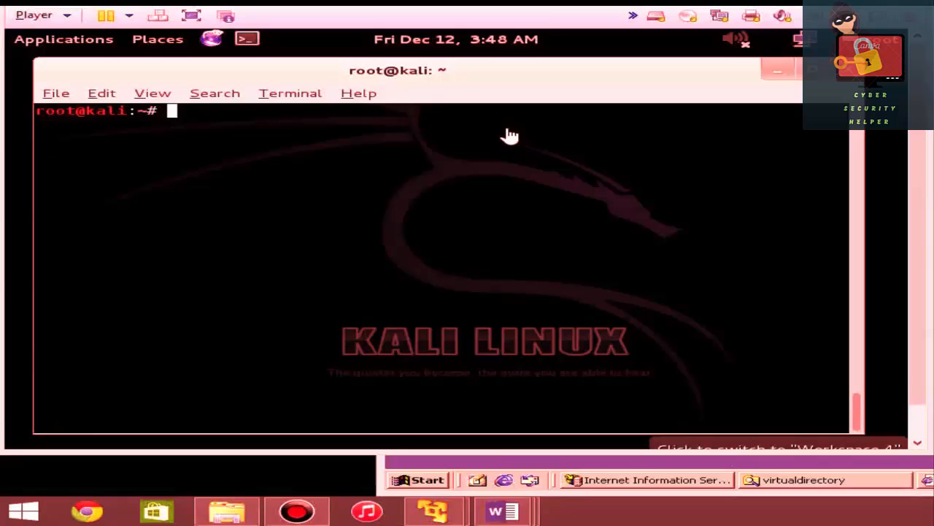
mouse_move(337, 196)
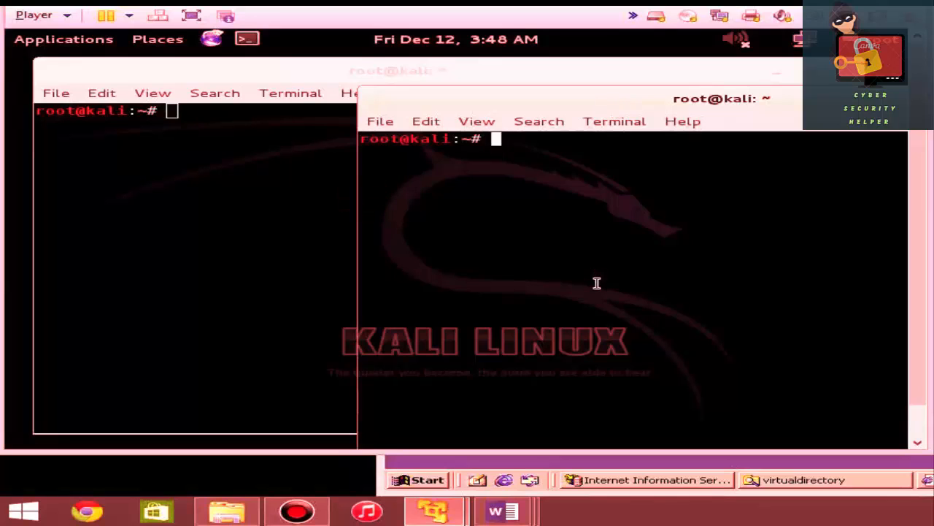
Step: Launch Wireshark from a second root terminal with the wireshark command
type("wireshark")
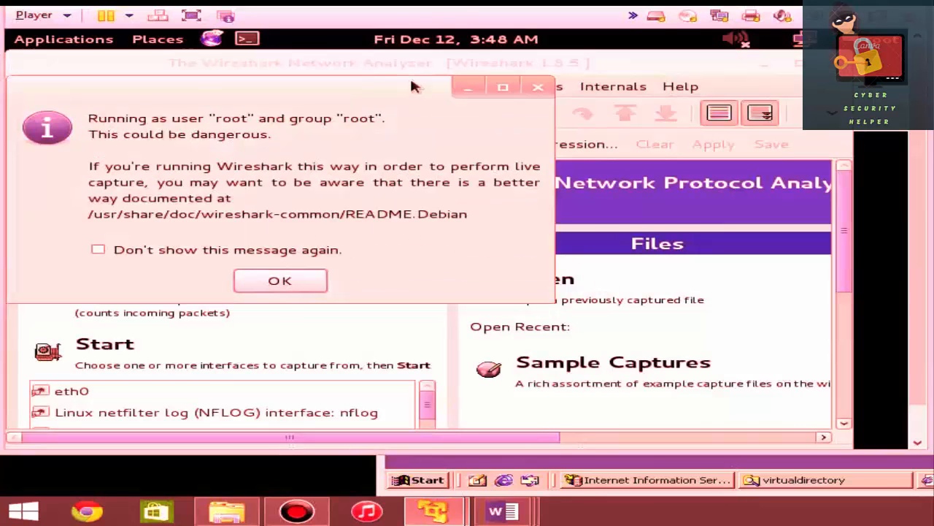
Step: Dismiss the root warning and start a live capture on eth0
left_click(280, 281)
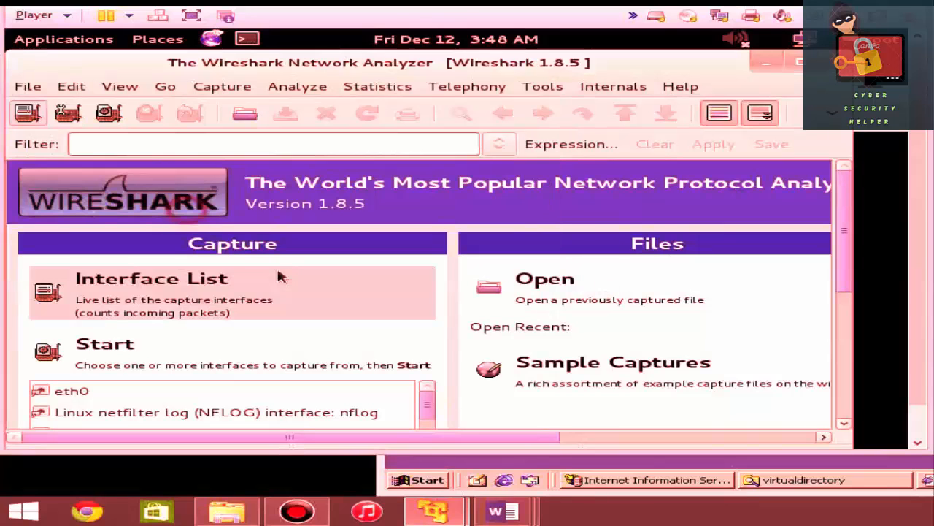
mouse_move(212, 38)
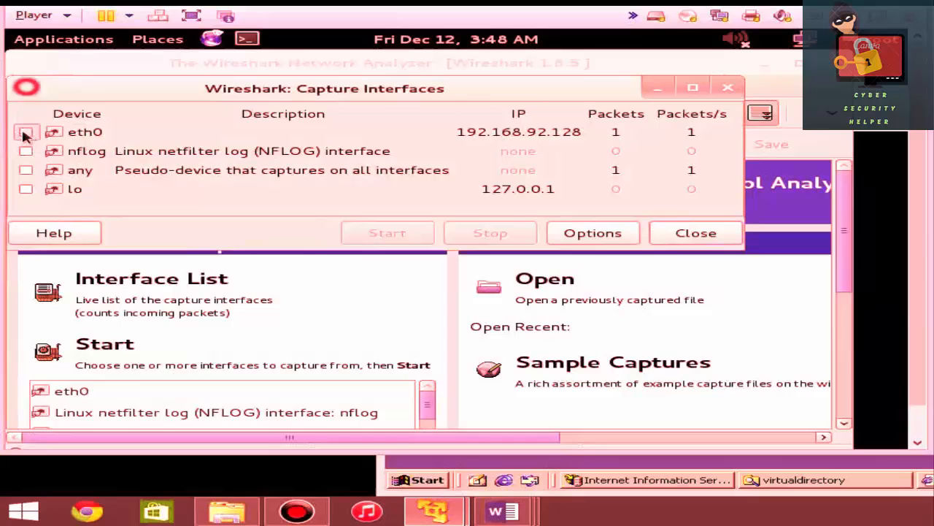
left_click(25, 131)
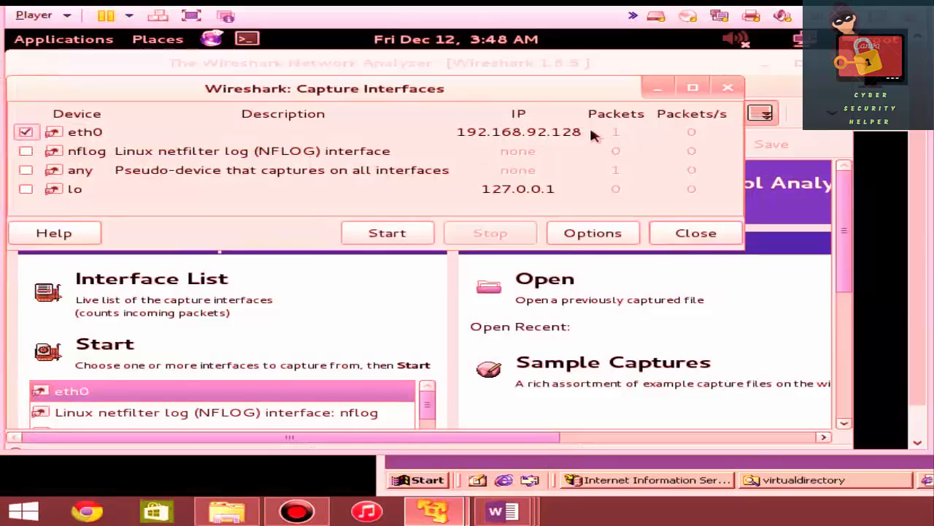
mouse_move(593, 233)
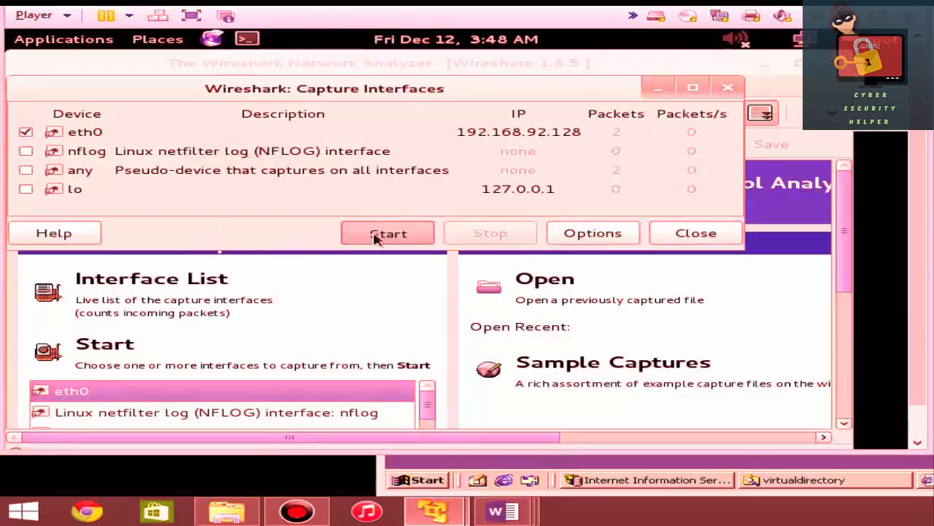
left_click(387, 232)
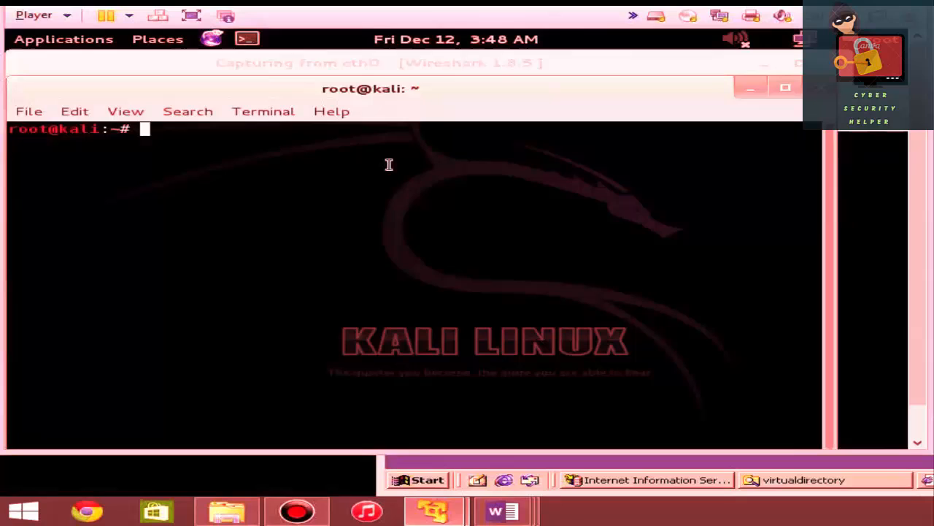
Step: Run hping3 -h in the terminal to show its usage and options
type("hp")
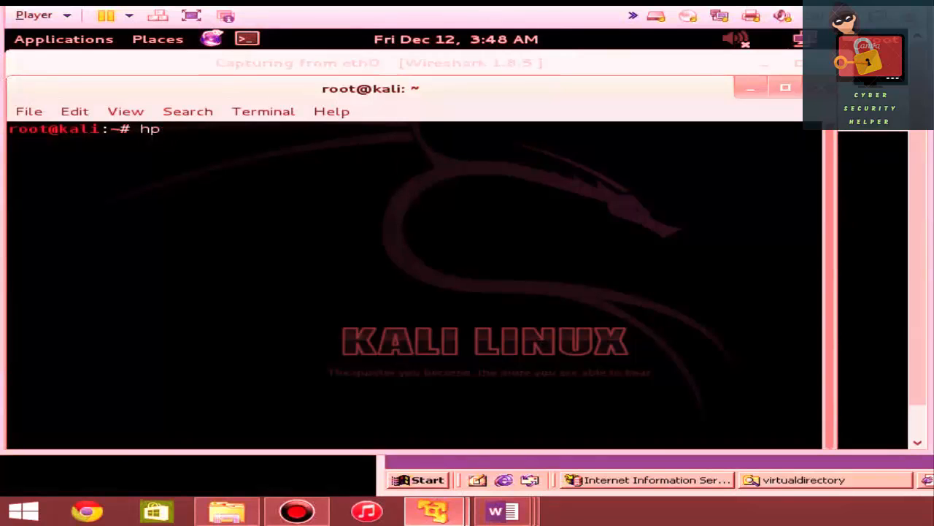
type("ing3 -h")
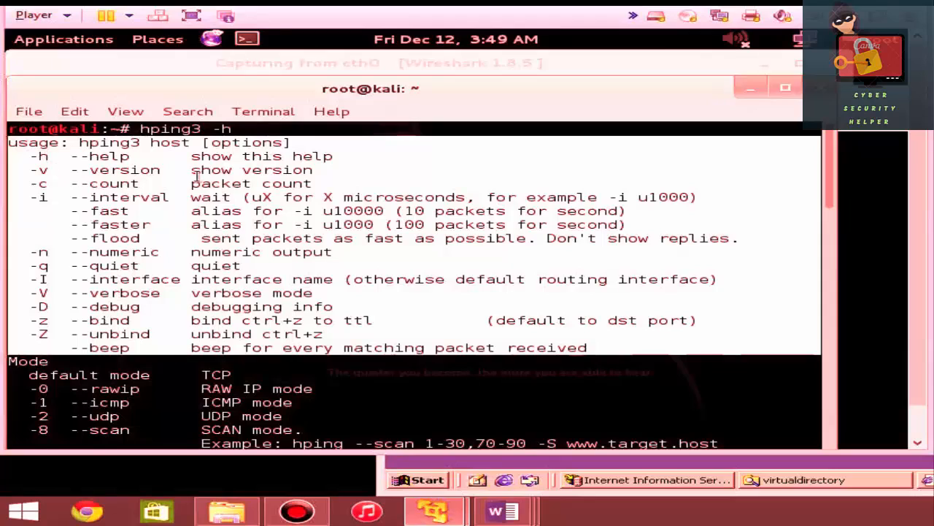
mouse_move(59, 193)
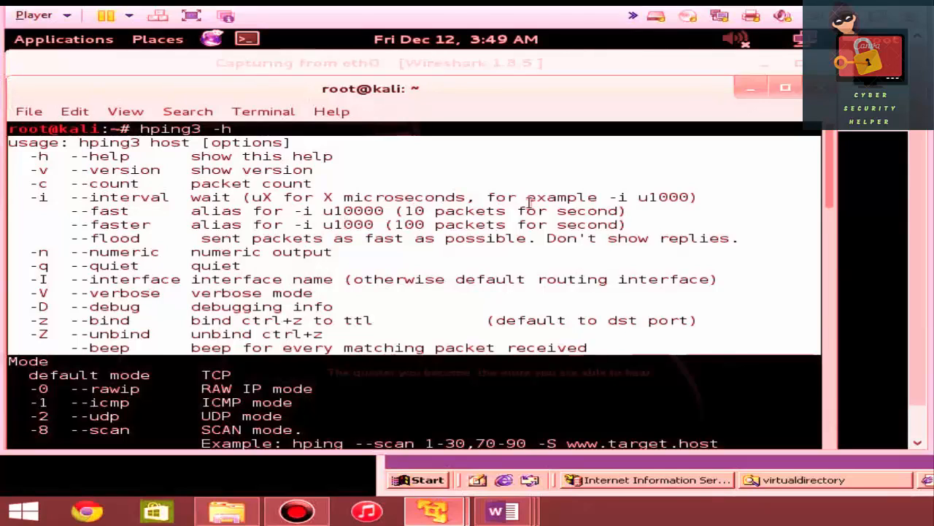
mouse_move(475, 223)
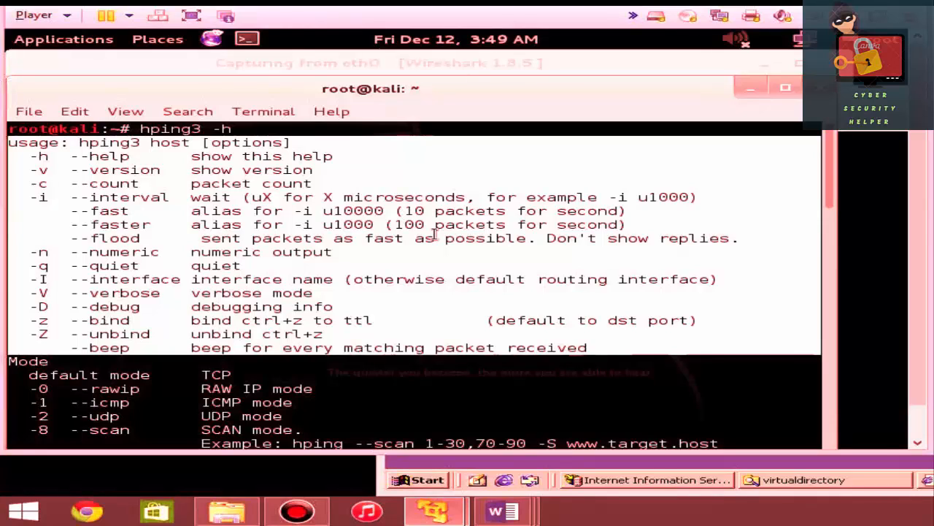
mouse_move(95, 265)
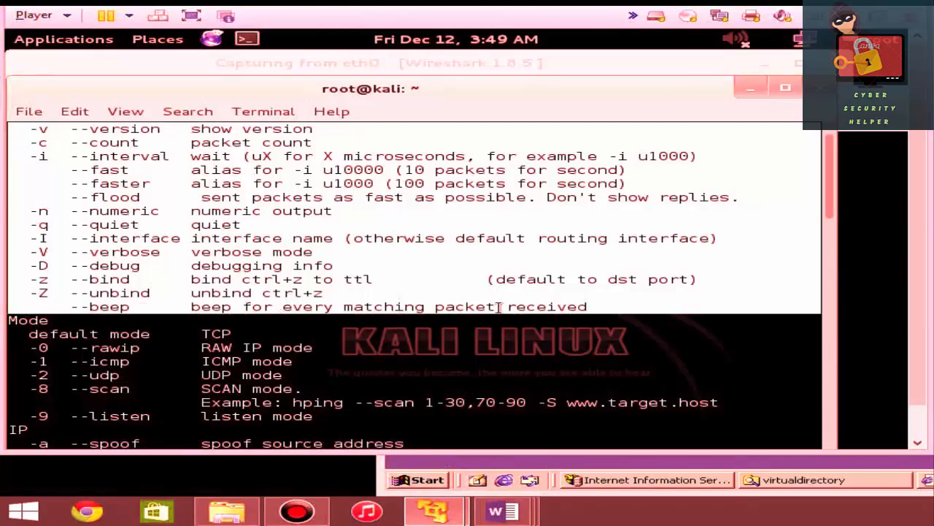
Step: Scroll the hping3 help down to the IP options on spoofing, TTL and fragmentation
scroll("down", 3)
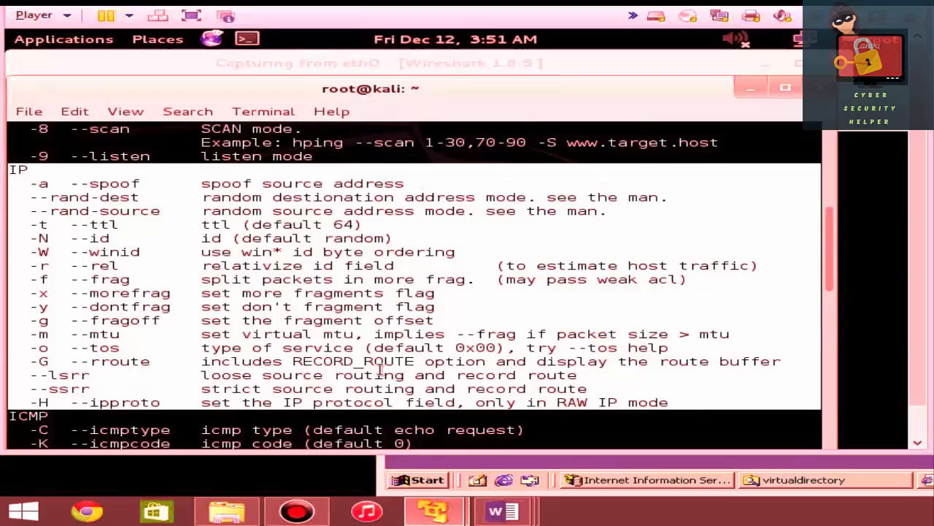
Step: Scroll to the ICMP options and highlight the --icmp-help description line
scroll("down", 3)
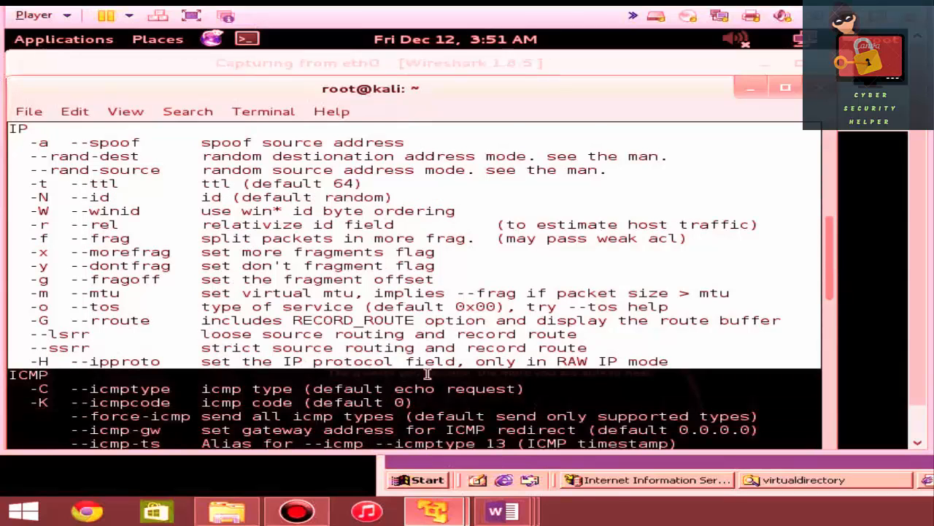
scroll("down", 3)
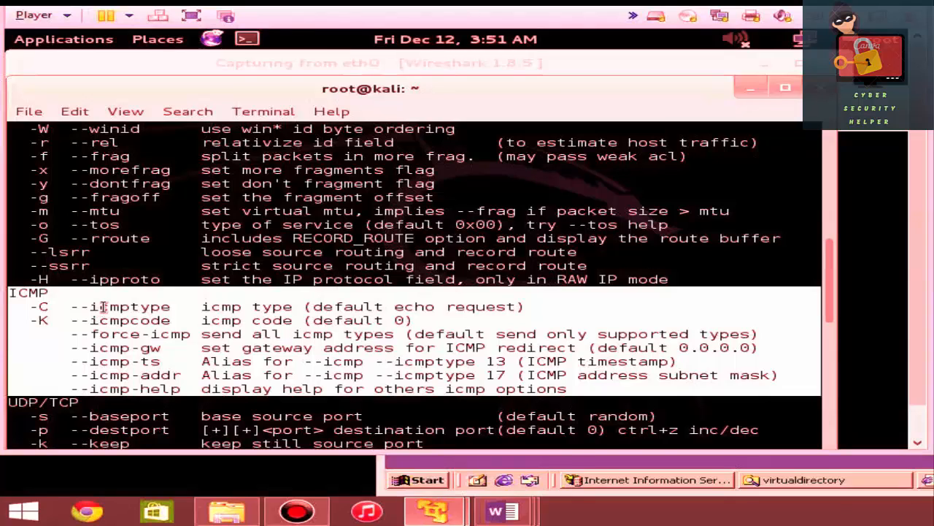
mouse_move(131, 306)
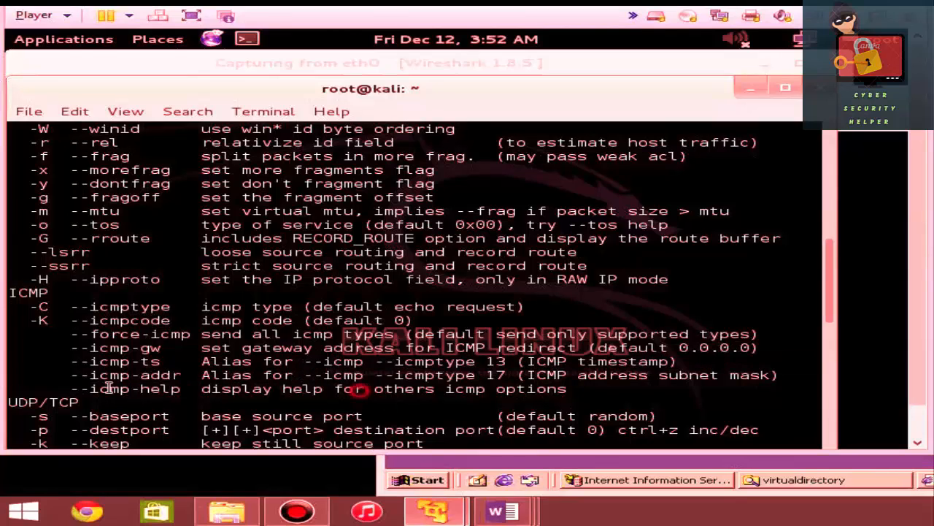
left_click_drag(108, 389, 357, 388)
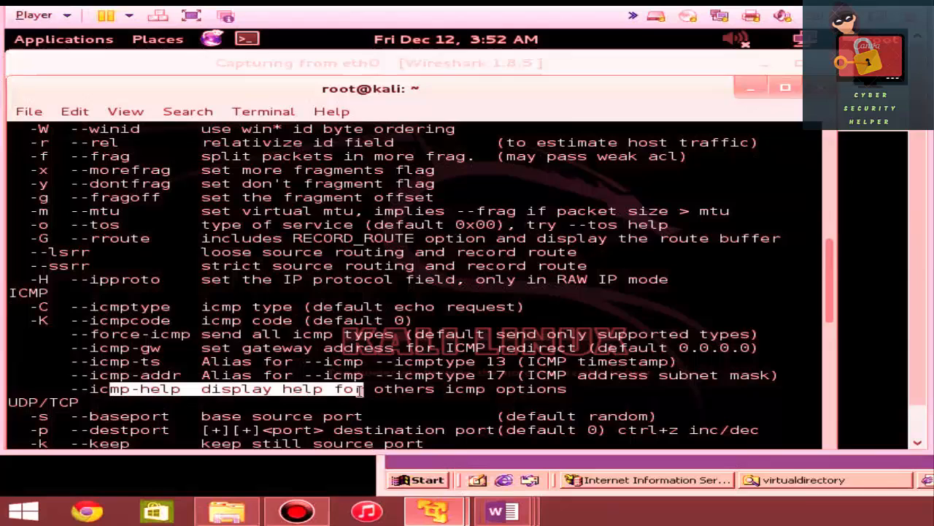
mouse_move(37, 300)
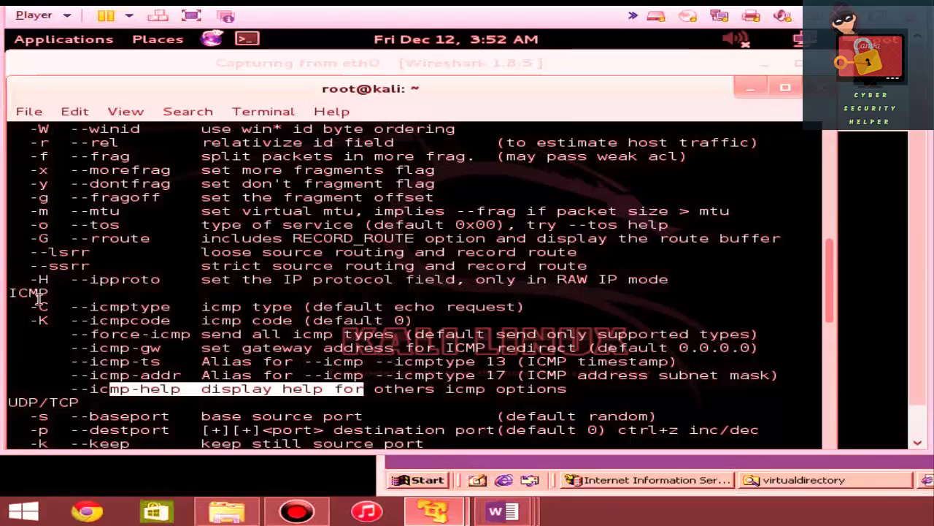
scroll("down", 3)
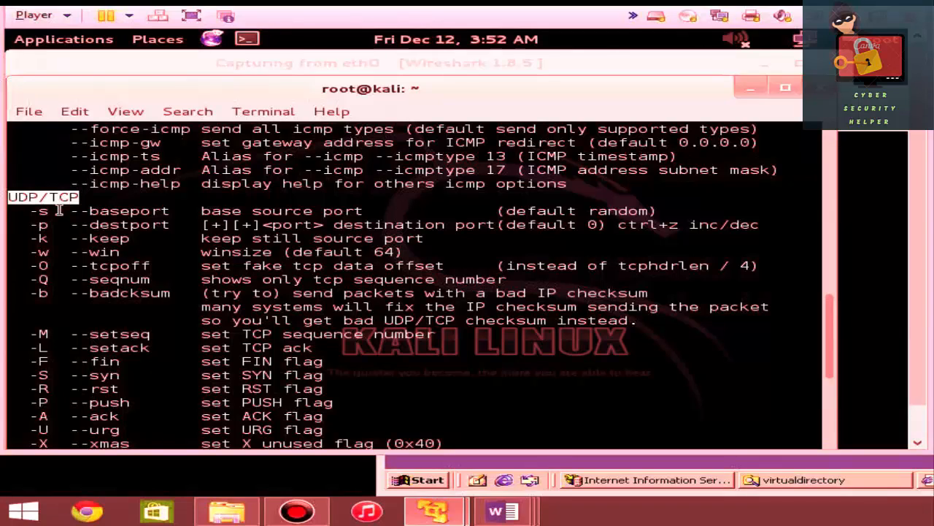
mouse_move(54, 211)
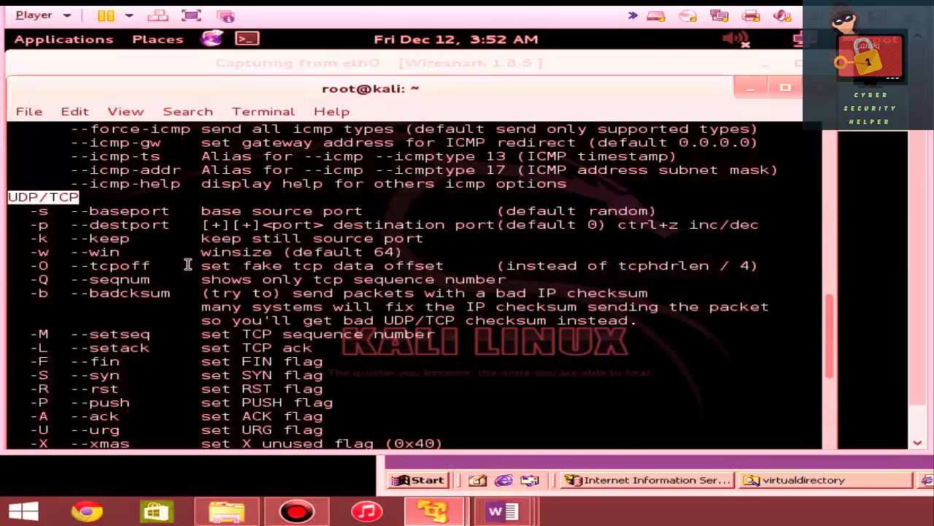
scroll("down", 3)
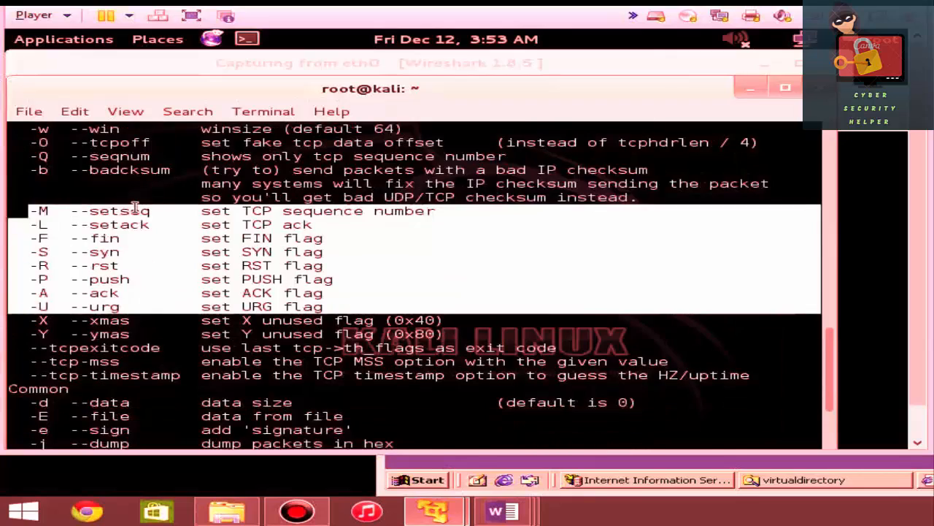
scroll("down", 3)
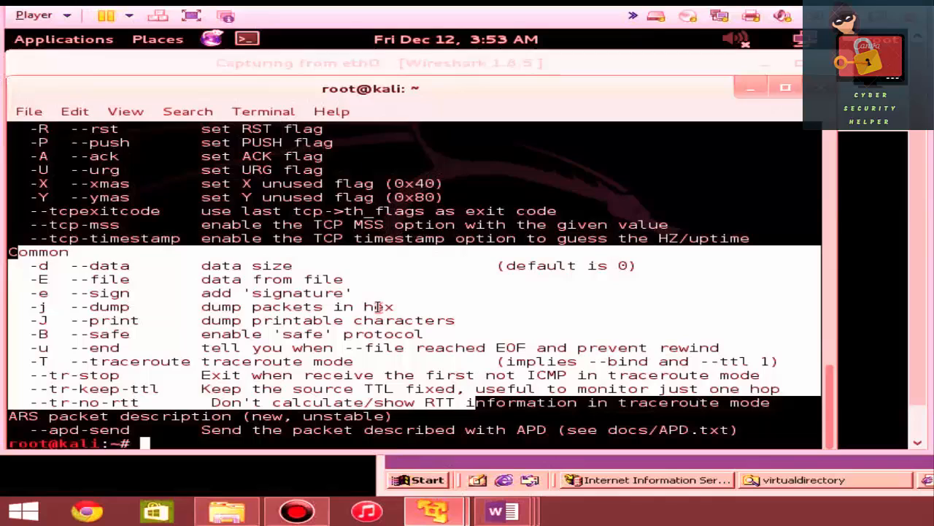
mouse_move(142, 338)
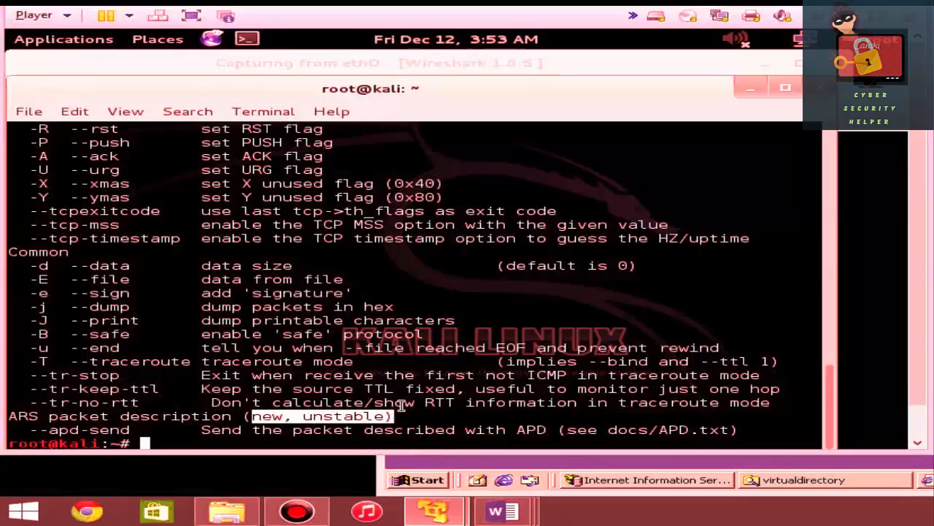
mouse_move(441, 399)
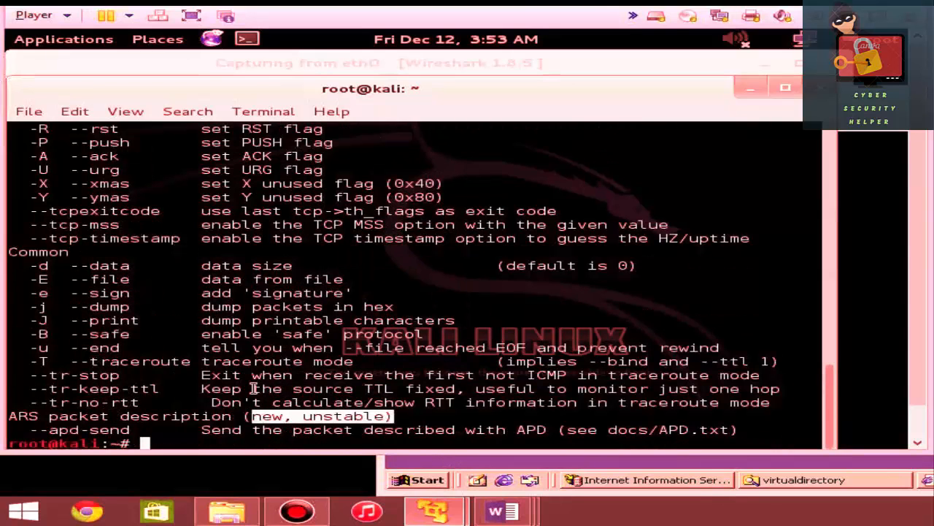
Step: Clear the terminal and run hping3 -SU against 192.168.92.131
type("cls")
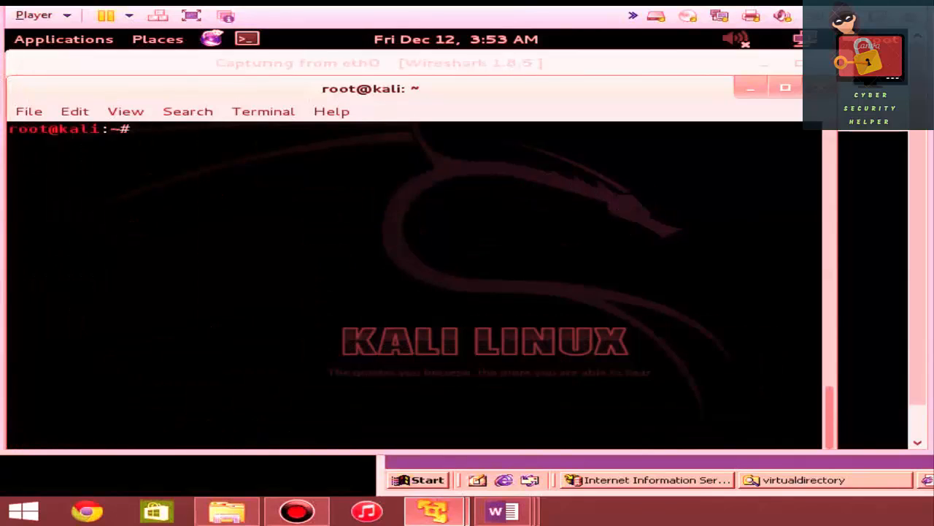
type("hpi")
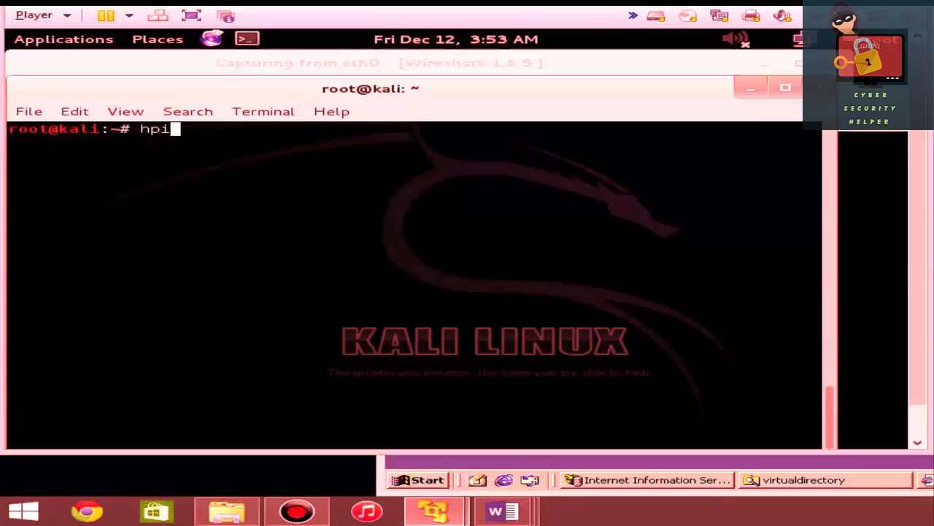
type("ng3")
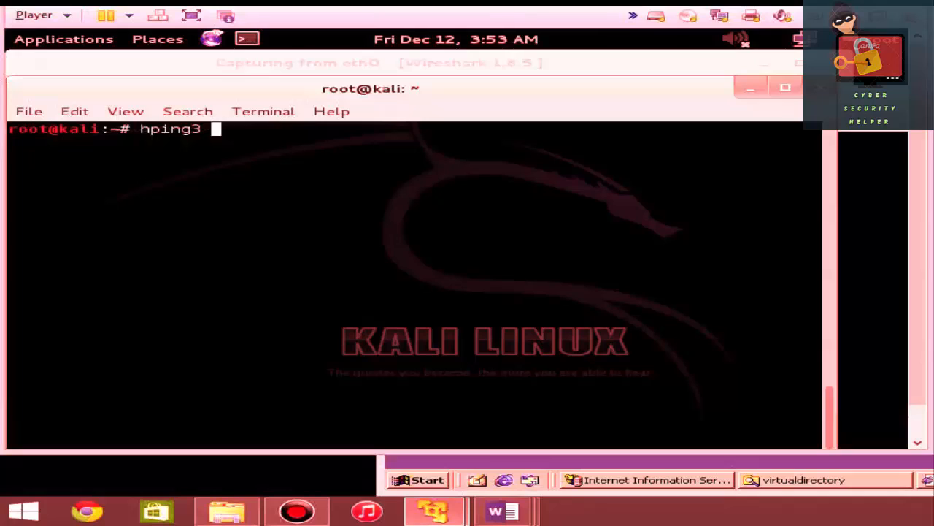
type("-")
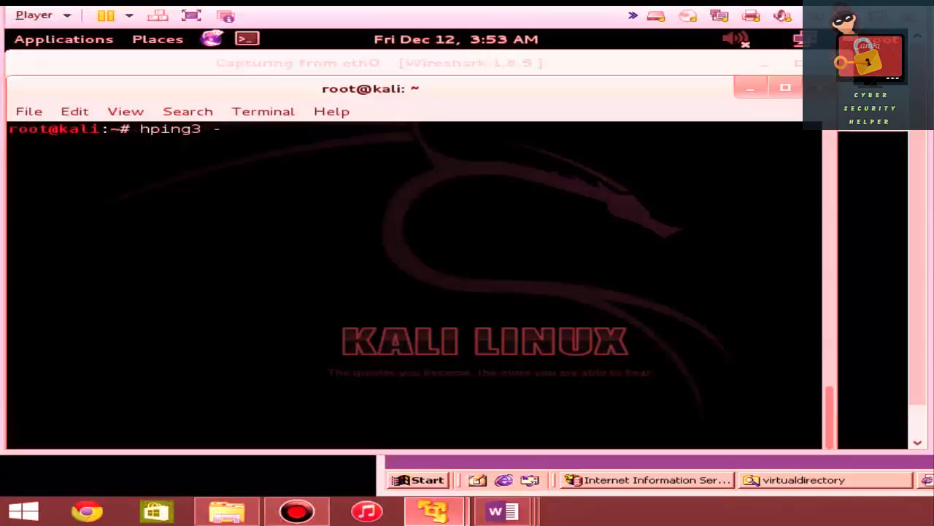
type("S")
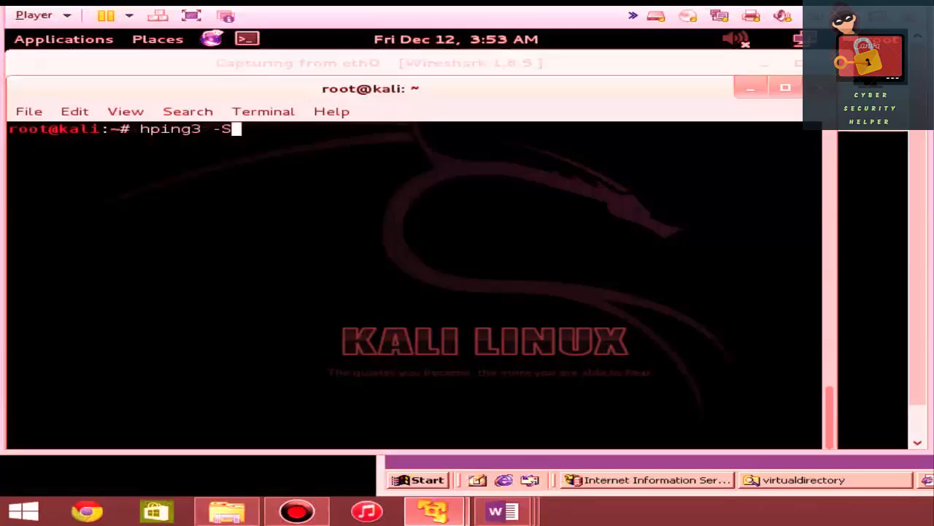
type("U")
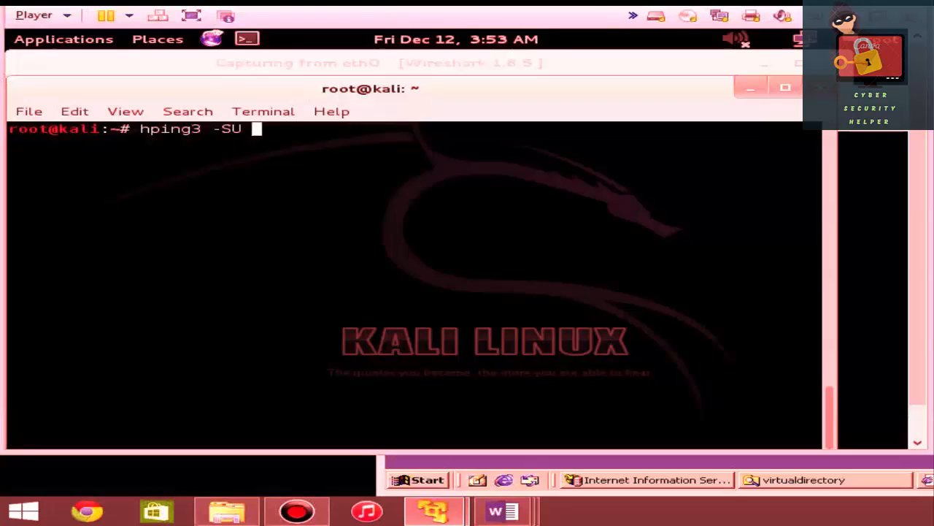
type("192.168")
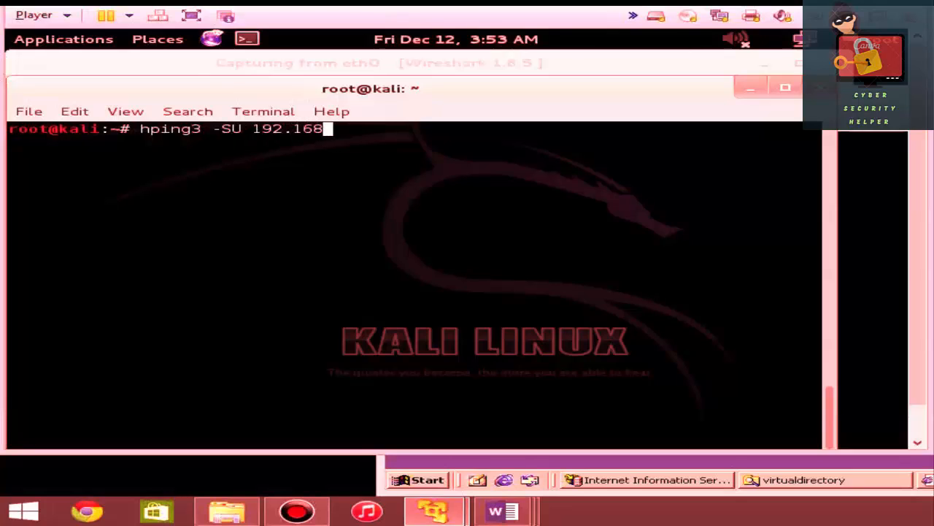
type(".92.131")
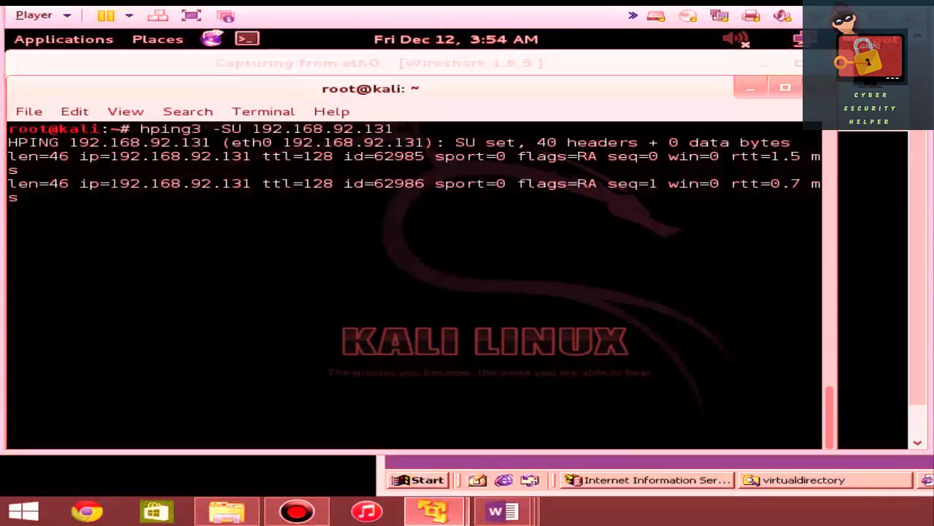
Step: Stop the first SYN+URG run after 4 packets and look through the open terminals
key("ctrl+c")
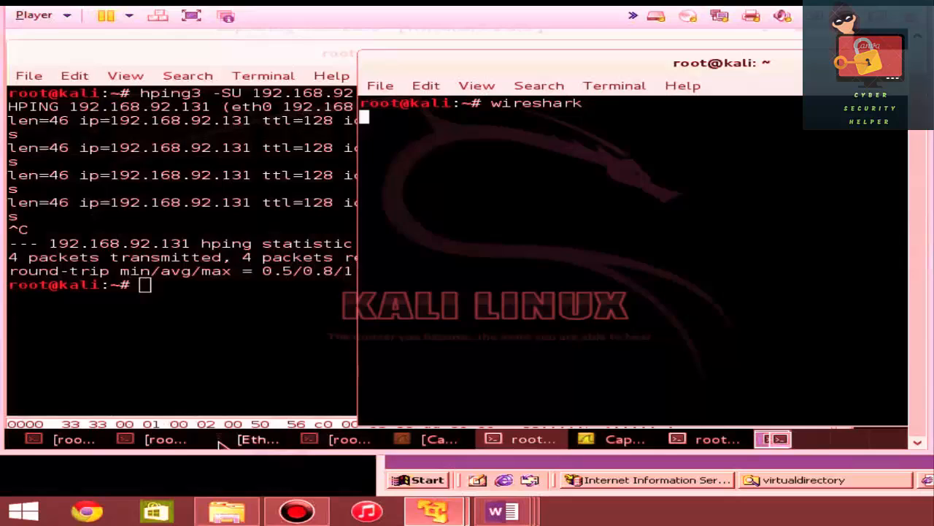
left_click(256, 439)
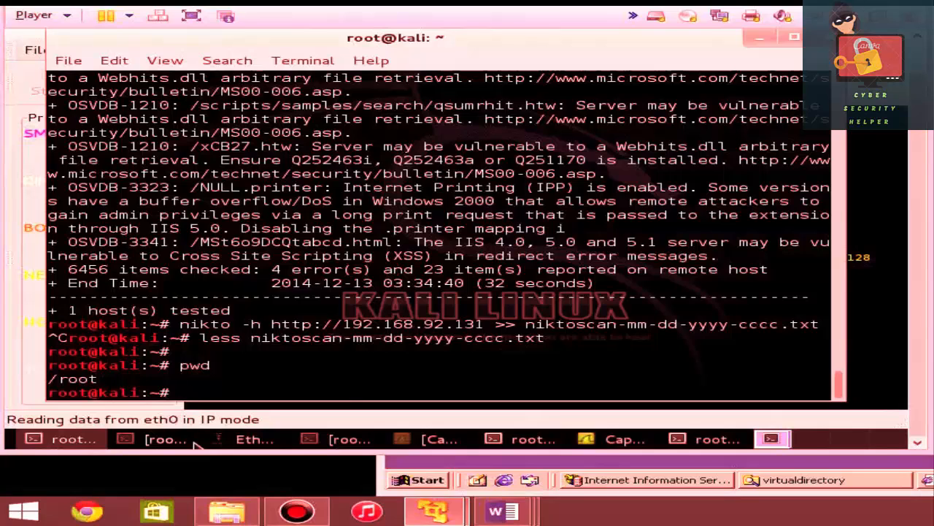
left_click(165, 438)
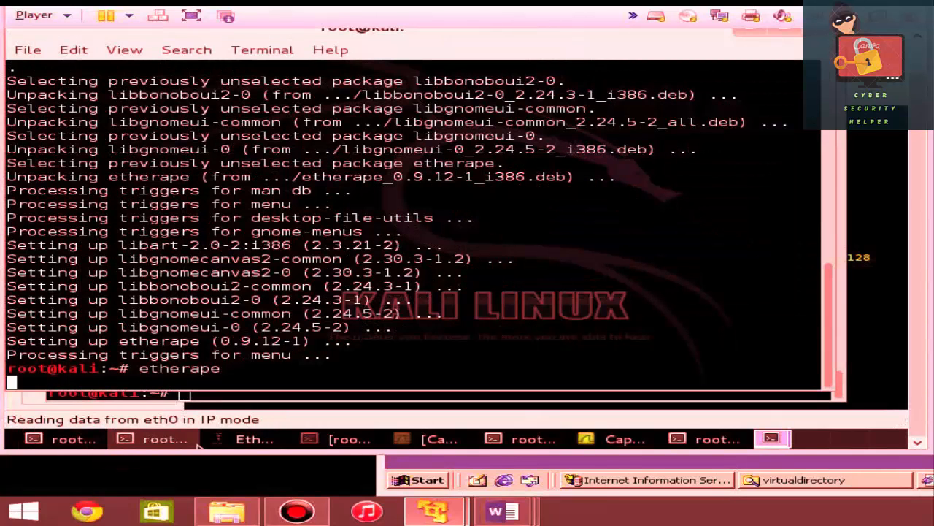
left_click(340, 438)
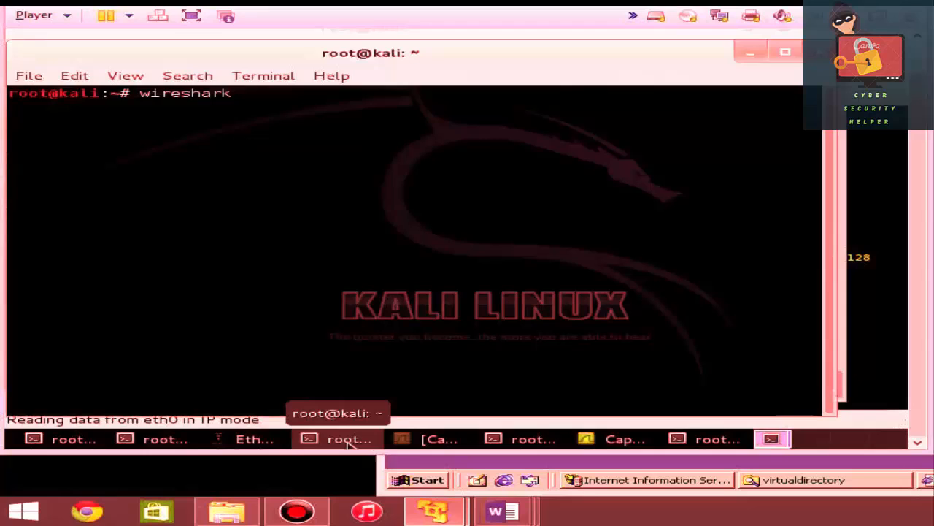
Step: Rerun hping3 -SU 192.168.92.131 and bring up EtherApe's traffic map
left_click(531, 439)
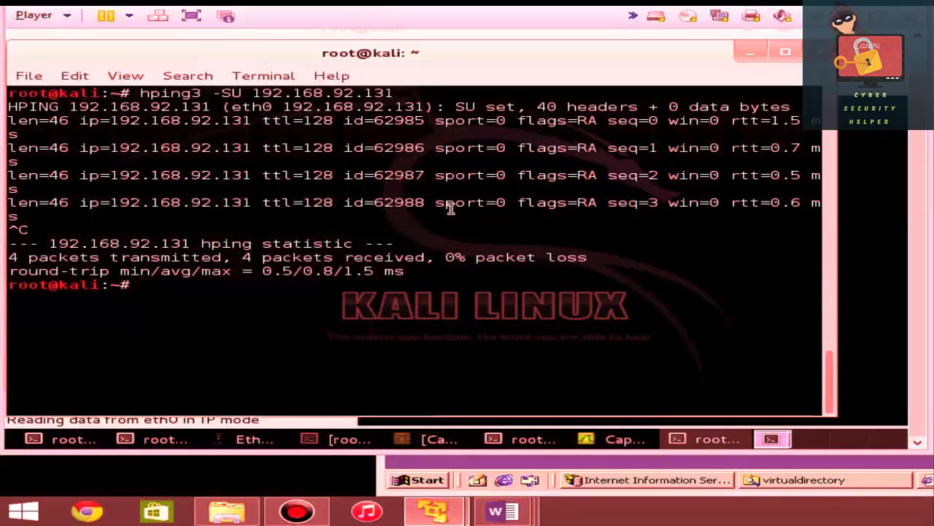
type("hping3 -SU 192.168.92.131")
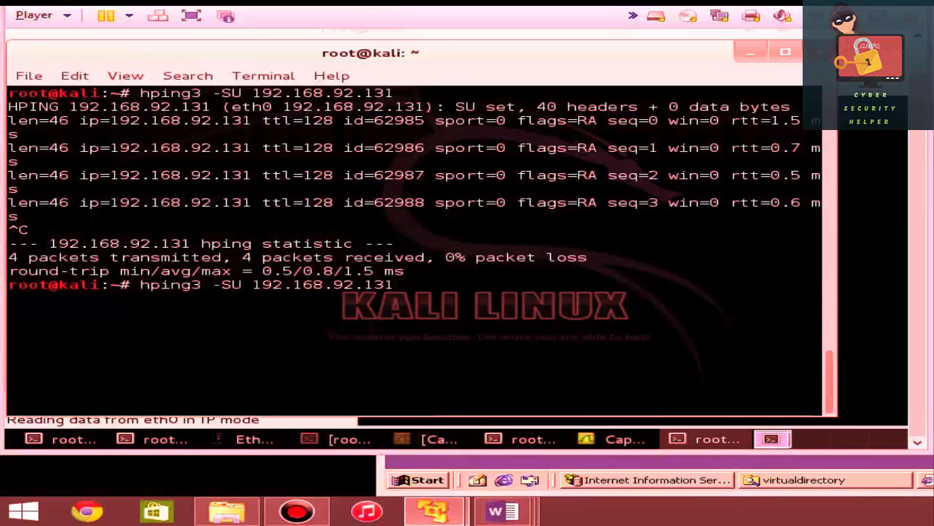
key("Return")
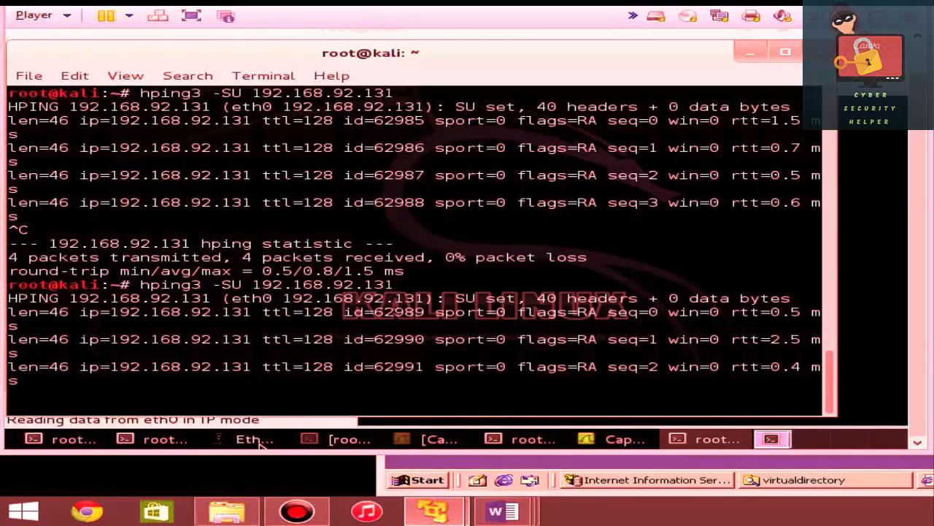
left_click(252, 438)
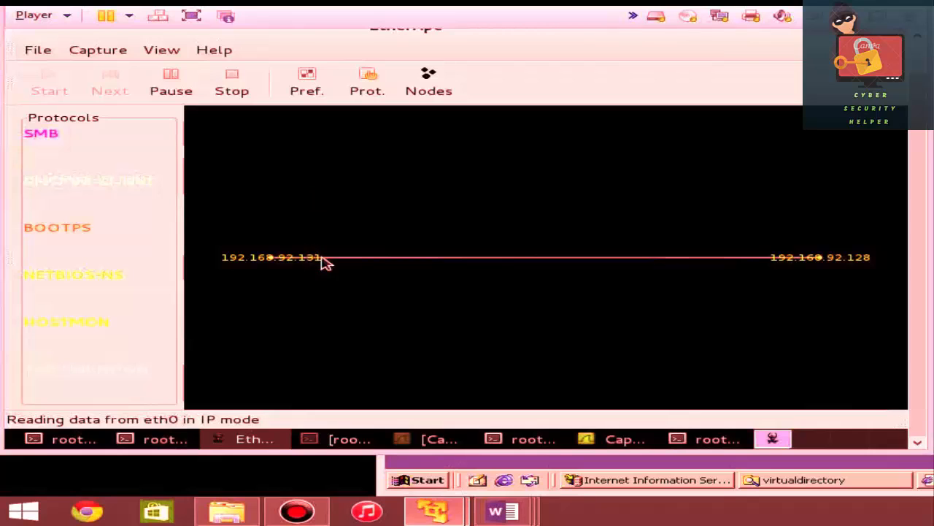
mouse_move(315, 269)
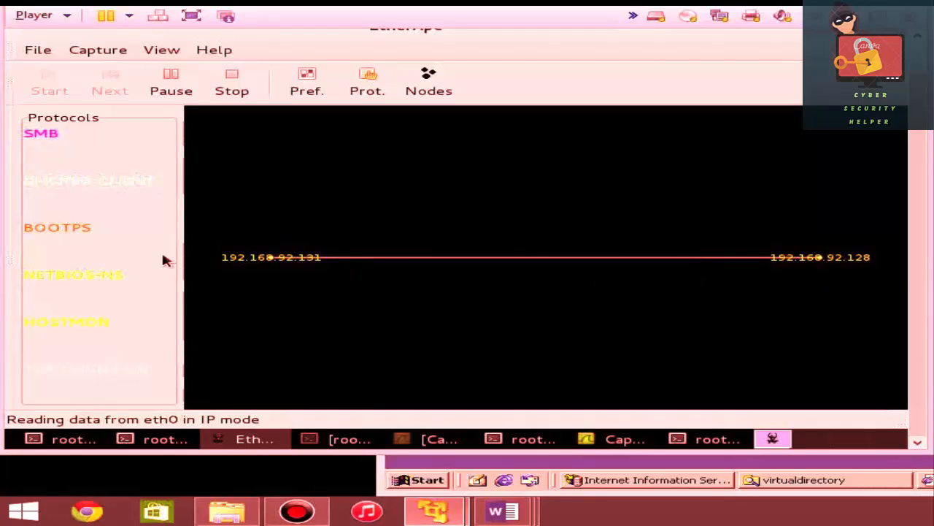
mouse_move(92, 395)
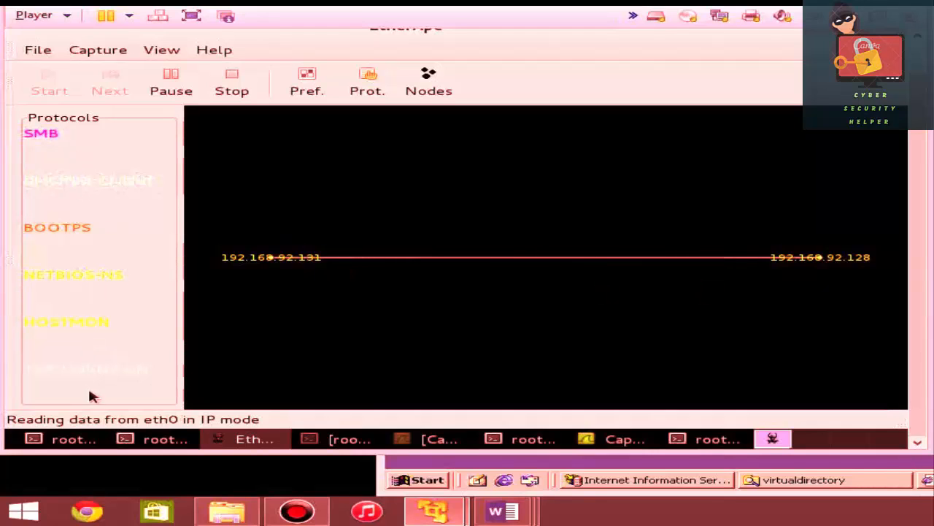
mouse_move(241, 283)
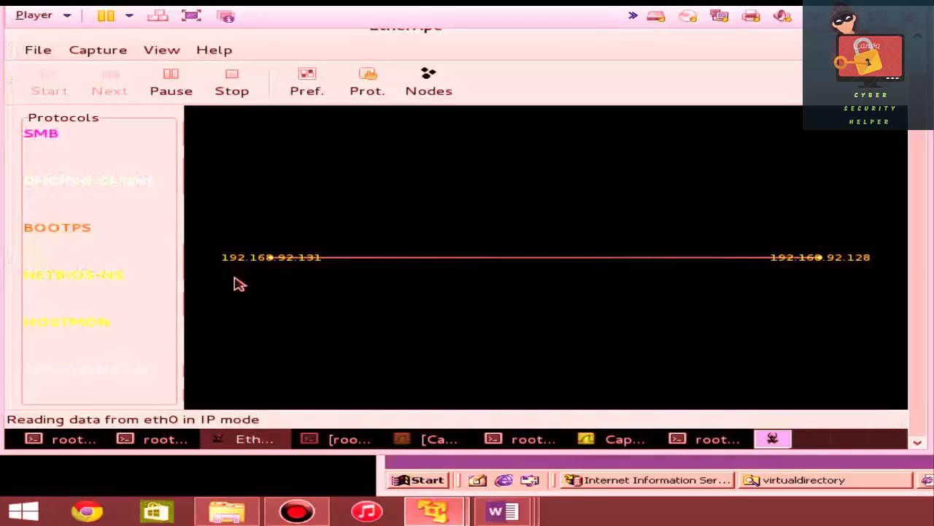
mouse_move(861, 270)
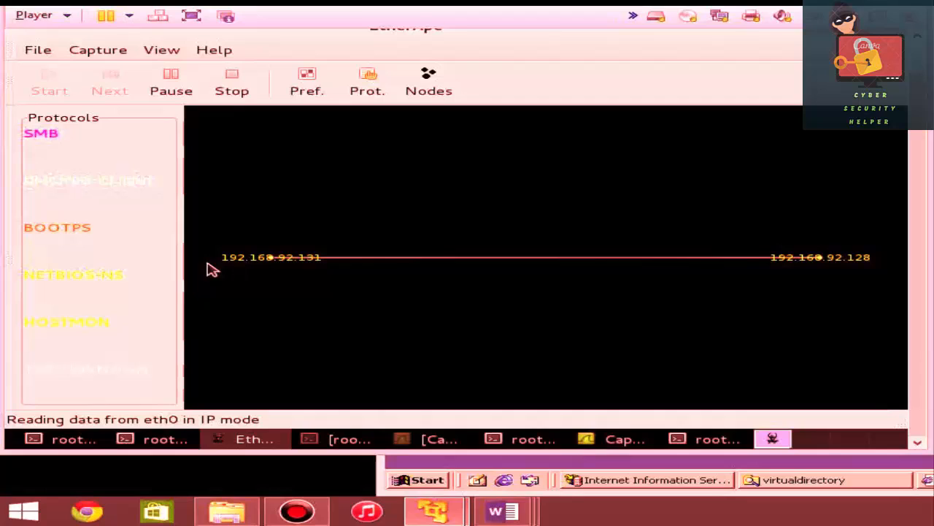
mouse_move(865, 268)
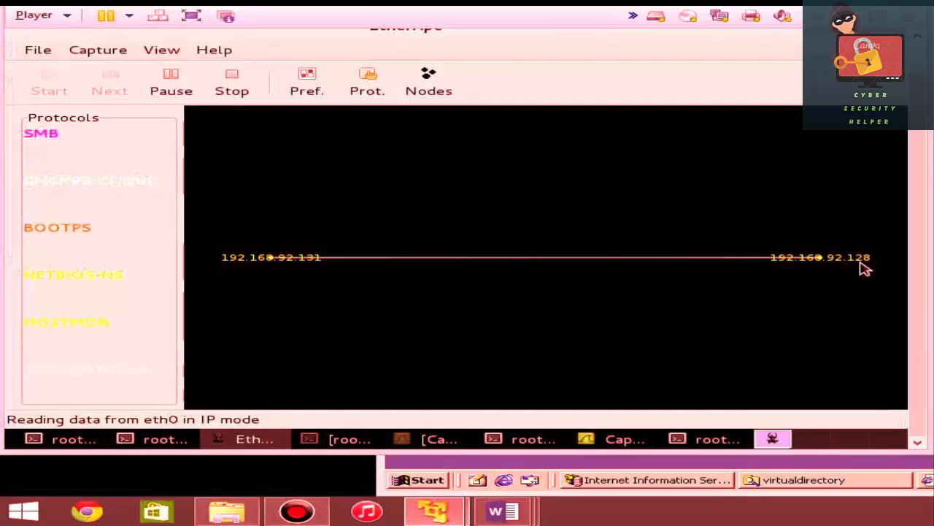
mouse_move(714, 278)
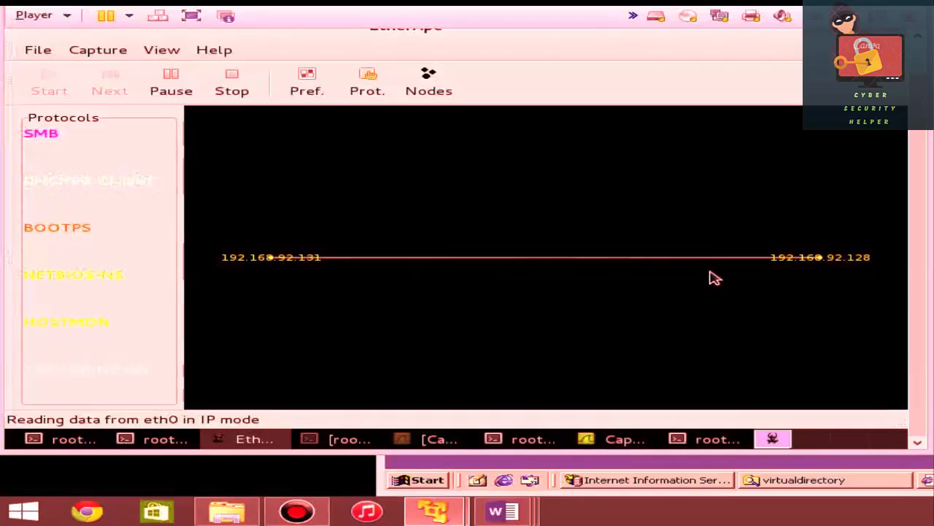
mouse_move(761, 280)
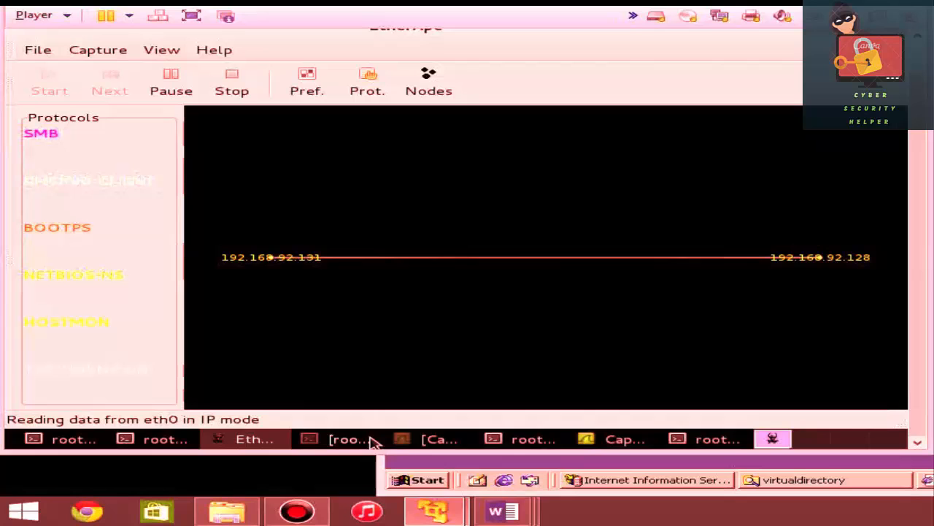
left_click(717, 438)
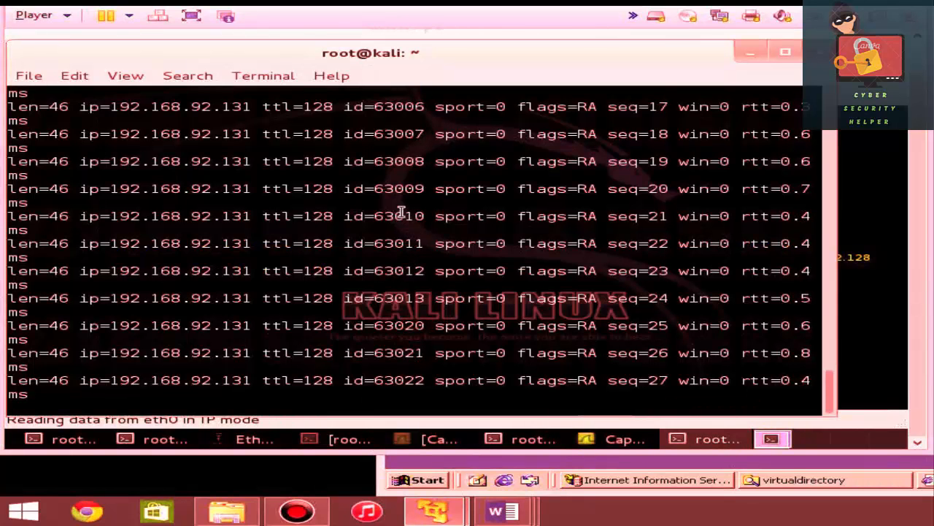
Step: Stop the second hping3 run at 28 packets and switch to Wireshark
key("ctrl+c")
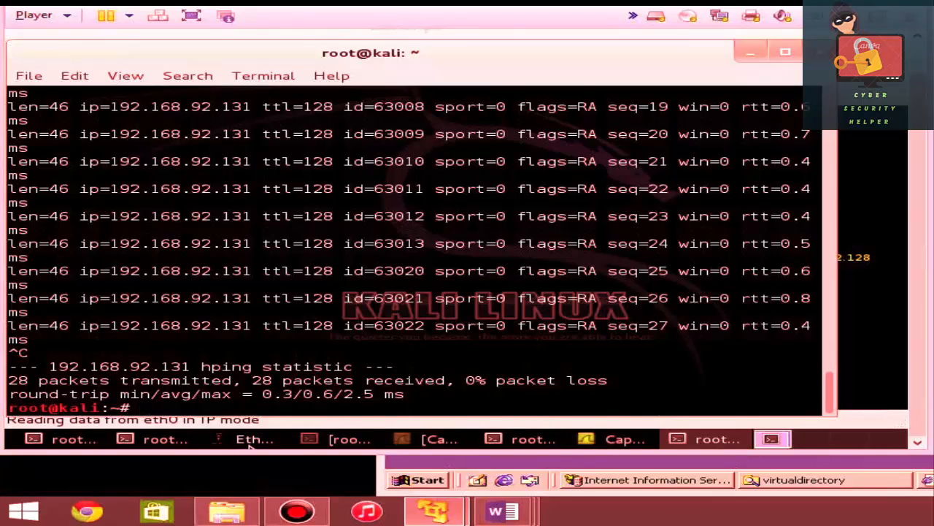
left_click(624, 439)
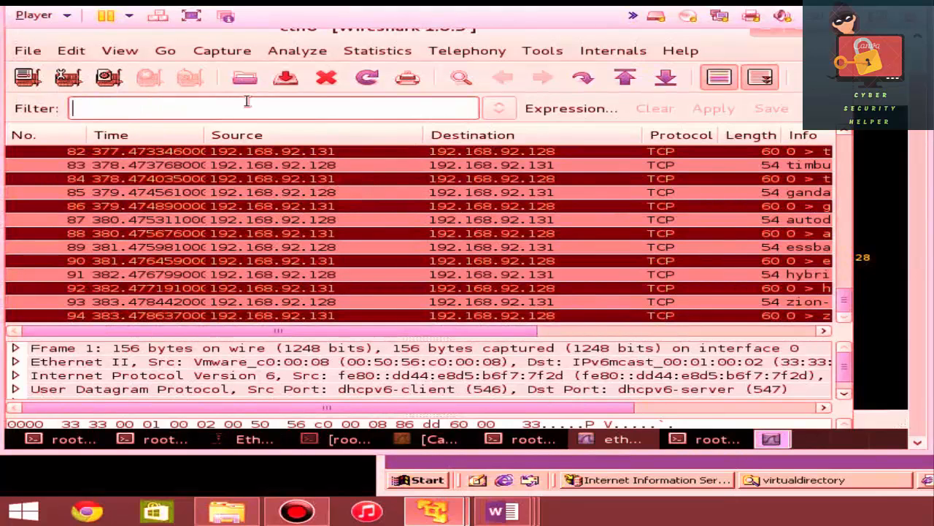
Step: Apply display filter ip.dst == 192.168.92.131 and scroll down to frame 93
type("ip.dst ==")
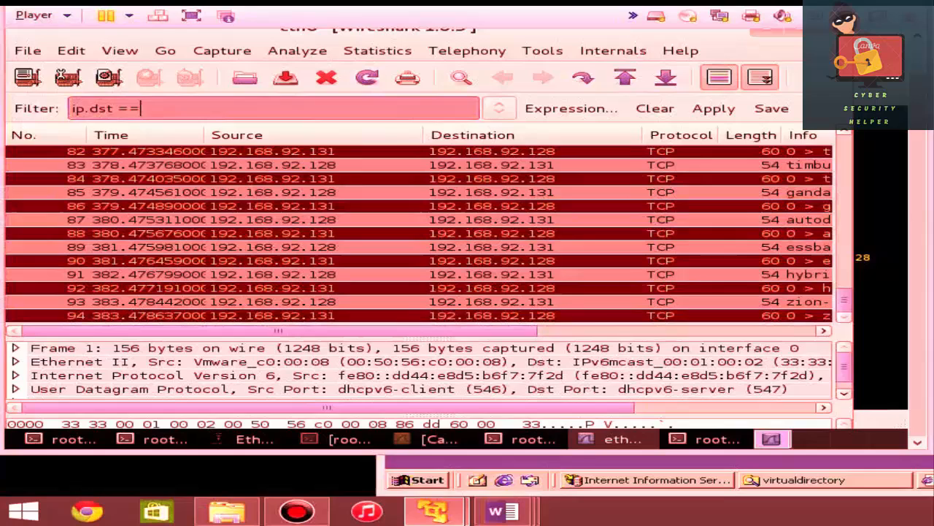
type("192.168.92")
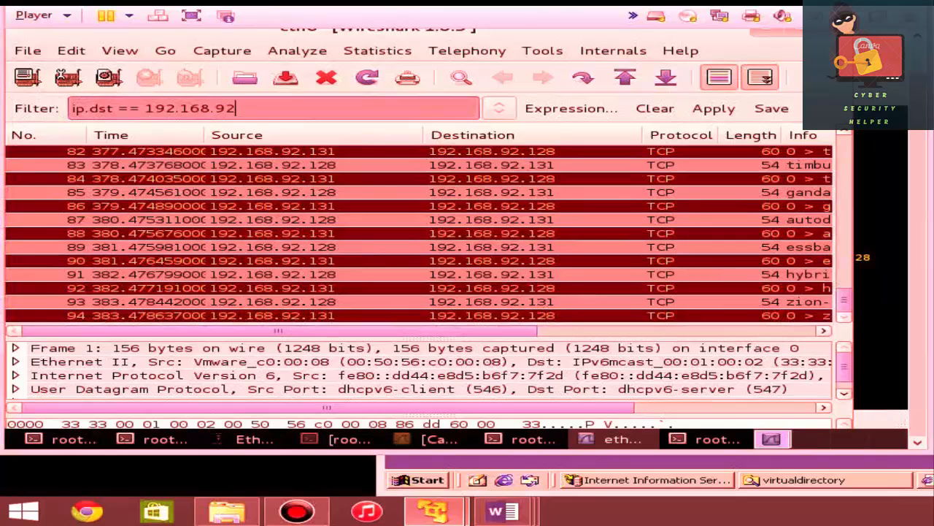
type(".131")
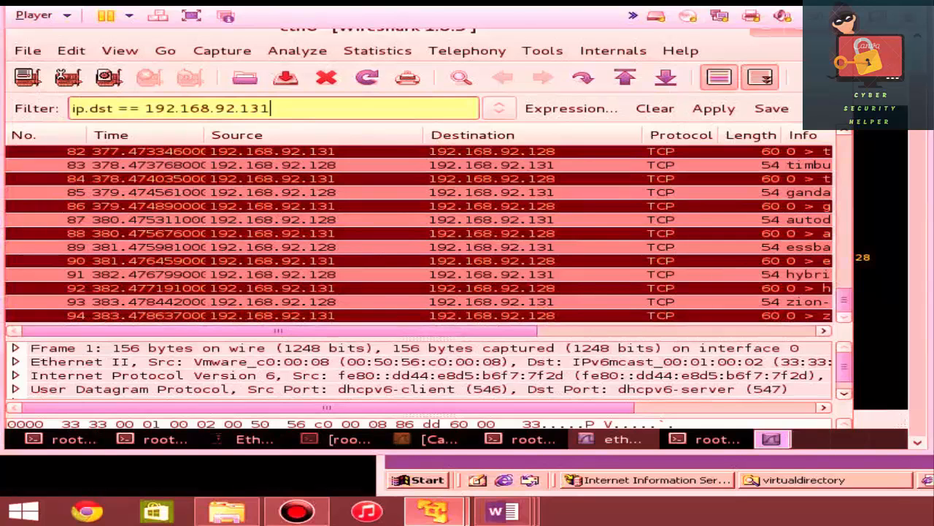
left_click(713, 108)
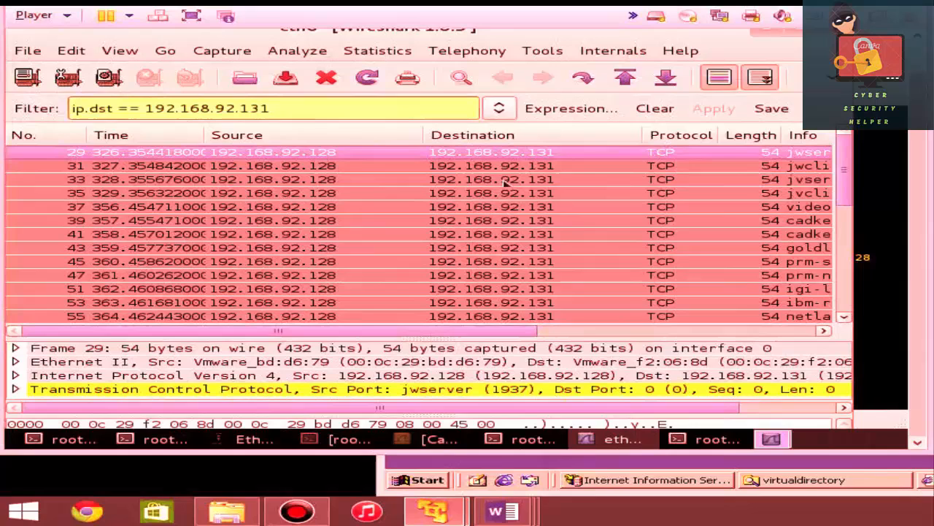
scroll("down", 3)
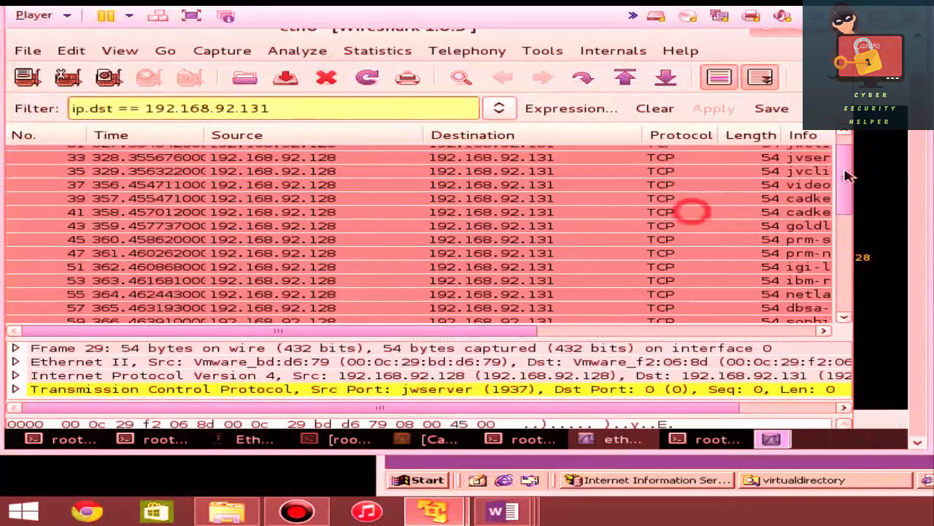
scroll("down", 3)
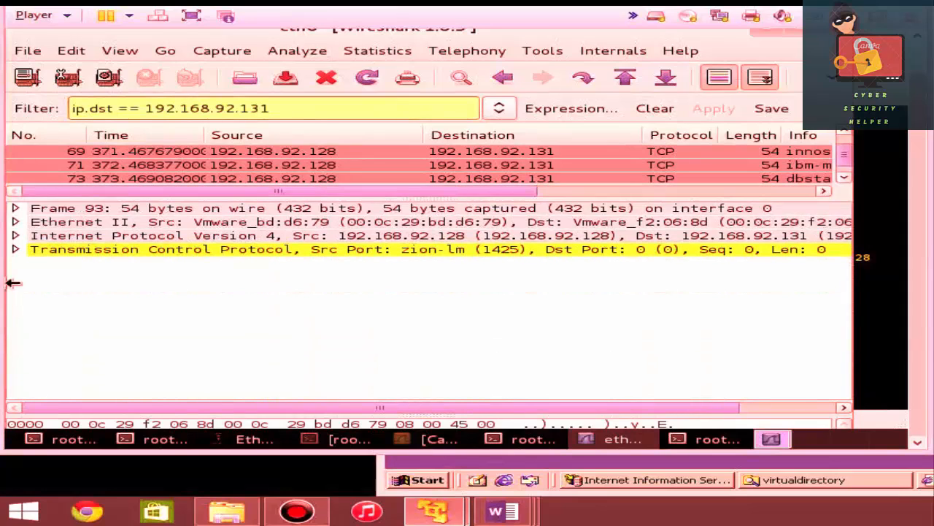
Step: Expand packet 93's TCP flags to verify Syn and Urgent set (0x022)
left_click(14, 249)
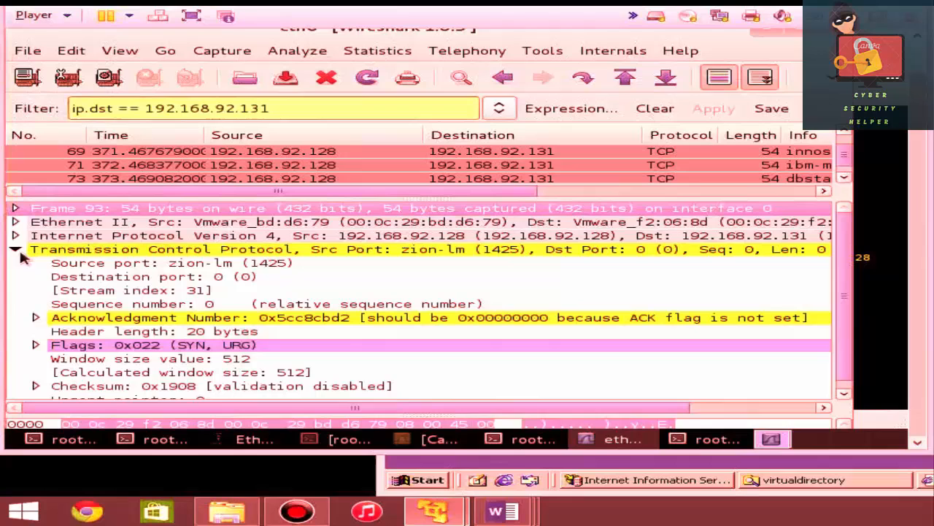
left_click(34, 345)
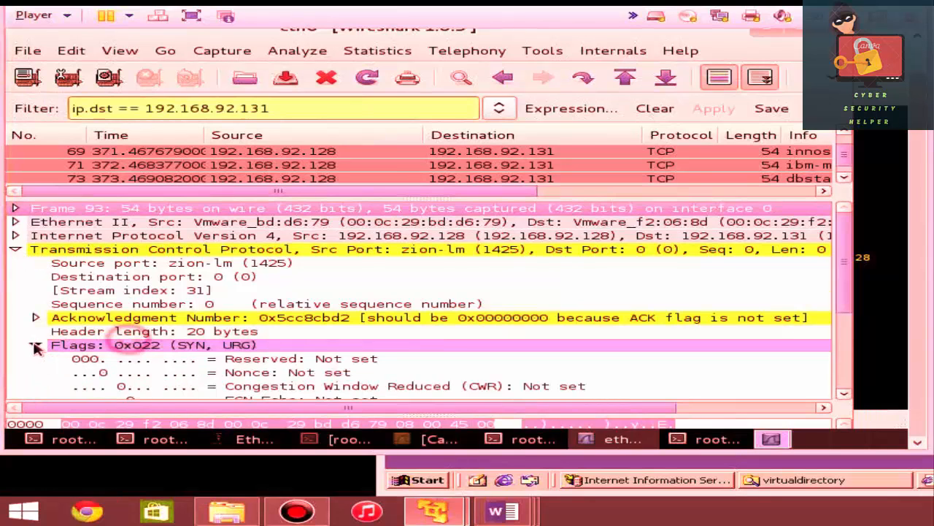
left_click(34, 344)
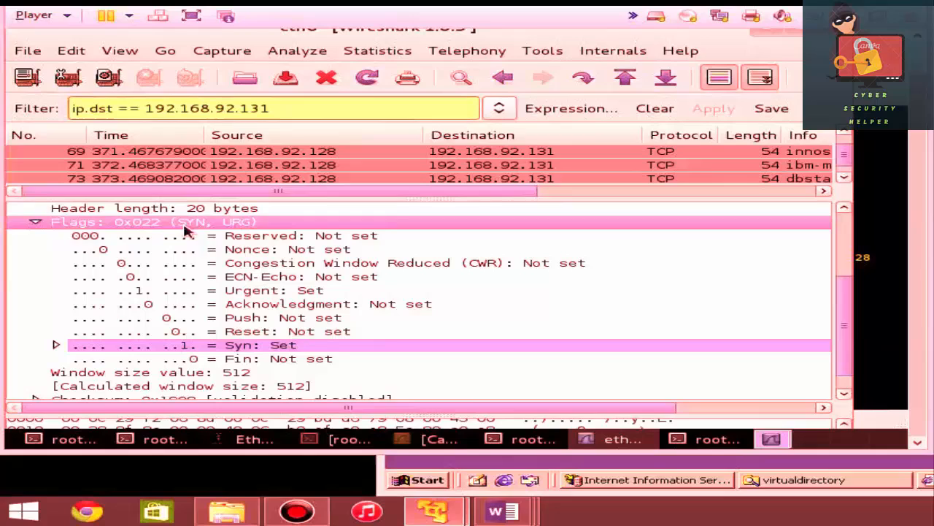
mouse_move(256, 228)
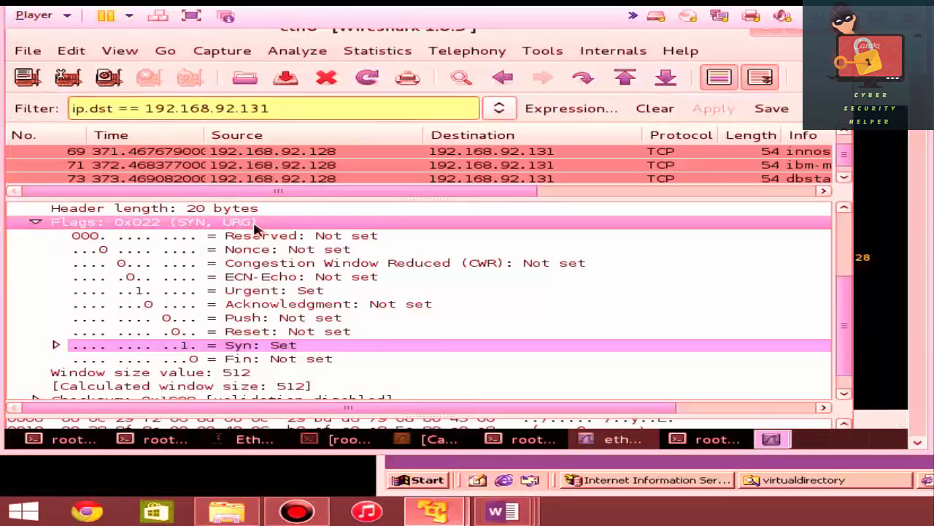
mouse_move(150, 299)
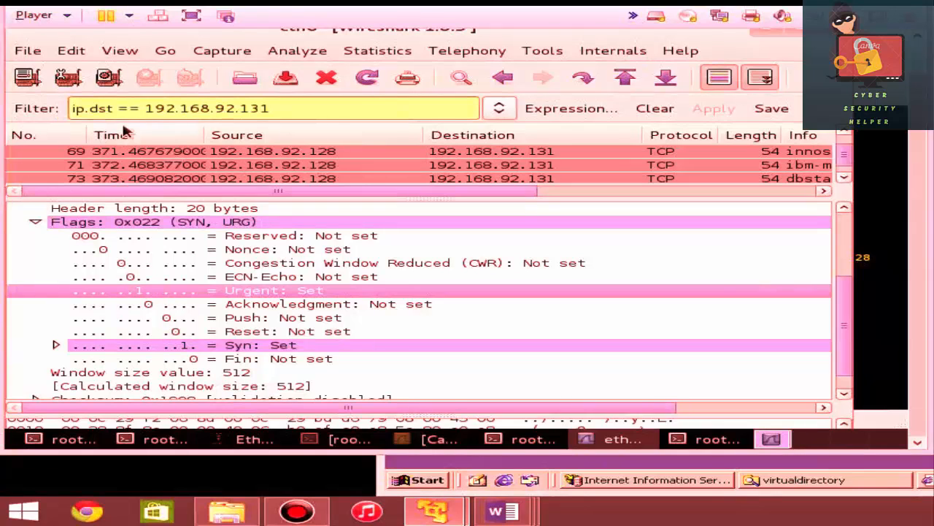
left_click(248, 438)
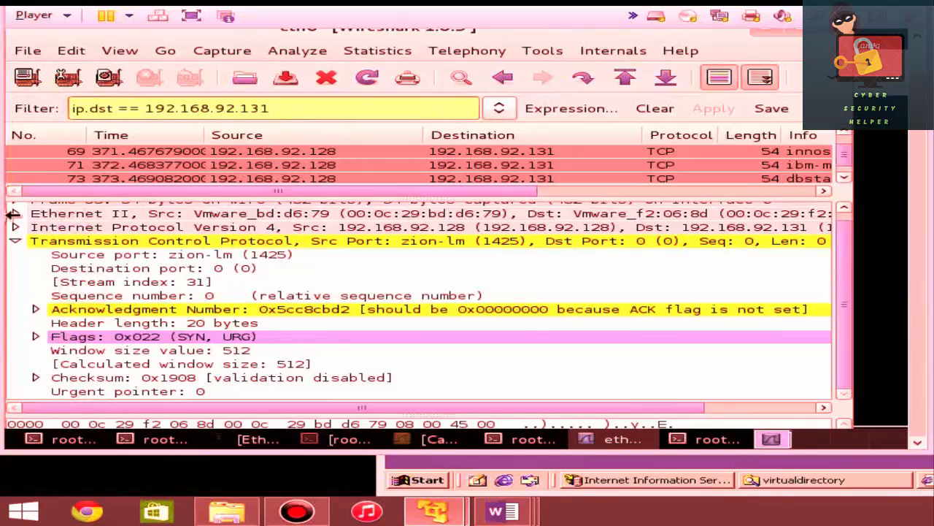
Step: Review packet 93's IPv4 version, header length, flags, protocol and destination, then collapse IPv4
left_click(15, 240)
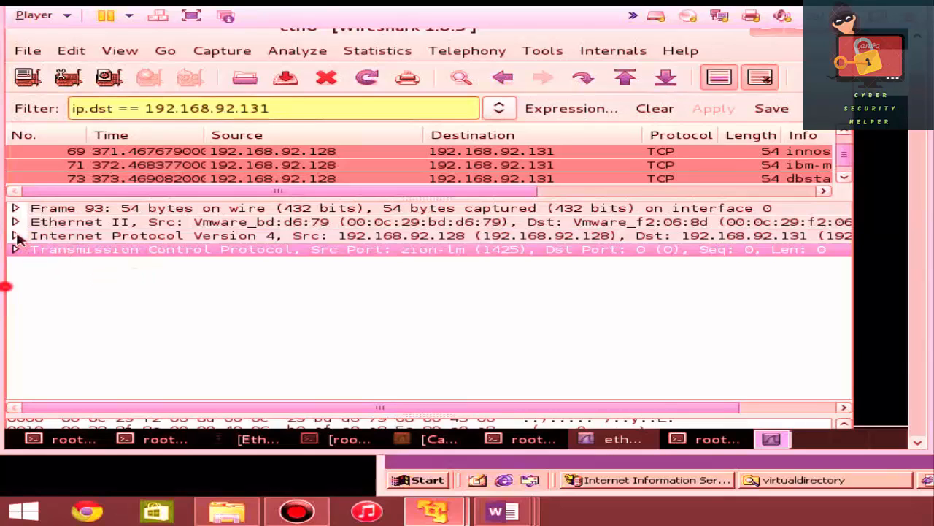
left_click(15, 235)
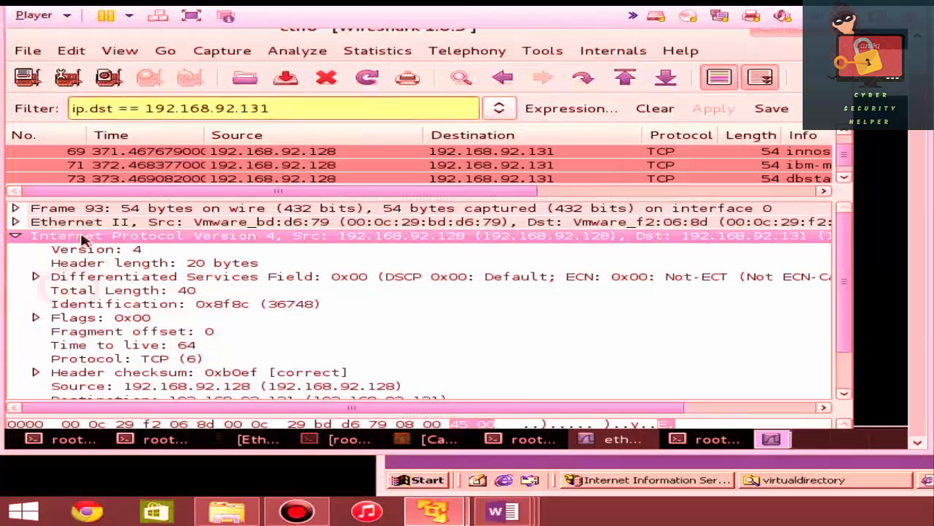
mouse_move(212, 247)
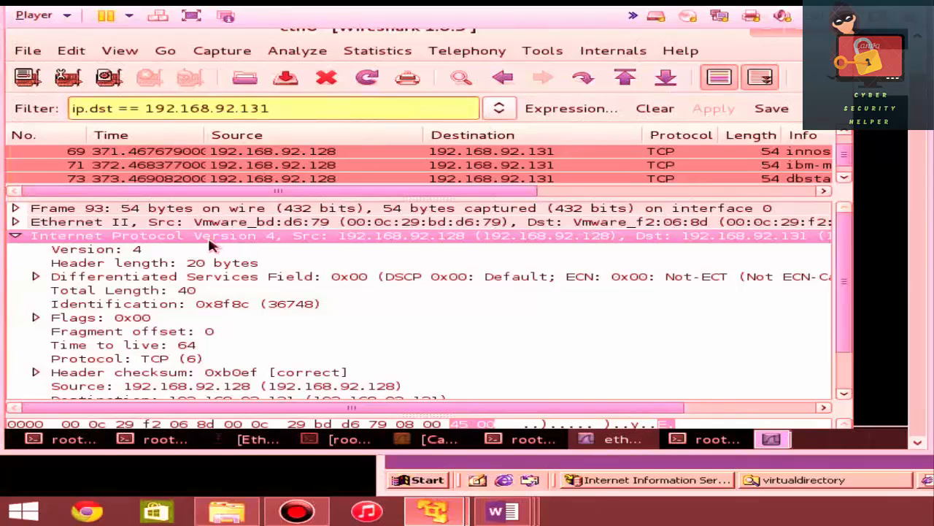
mouse_move(149, 259)
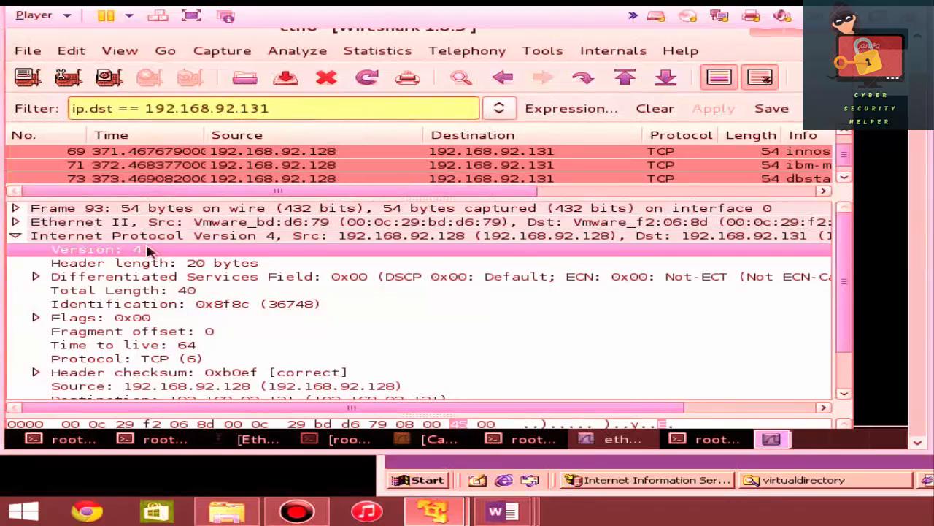
left_click(153, 263)
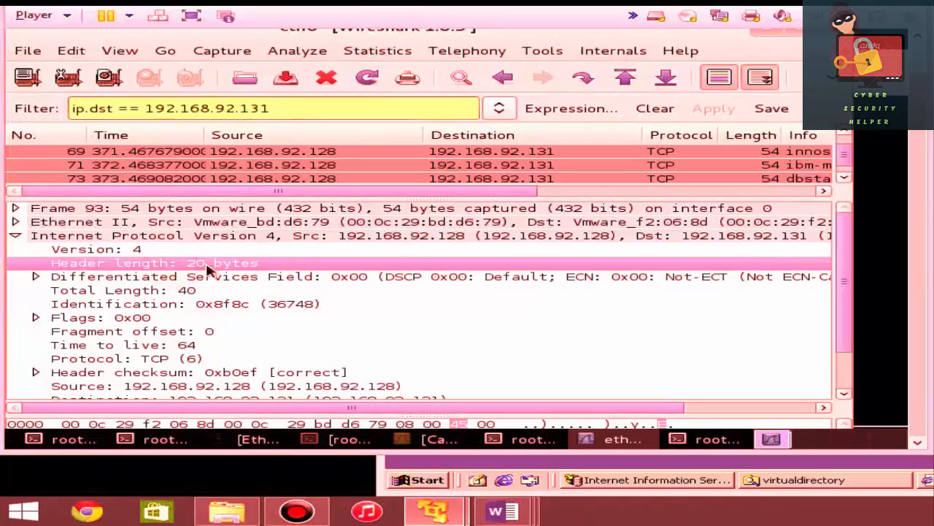
left_click(204, 276)
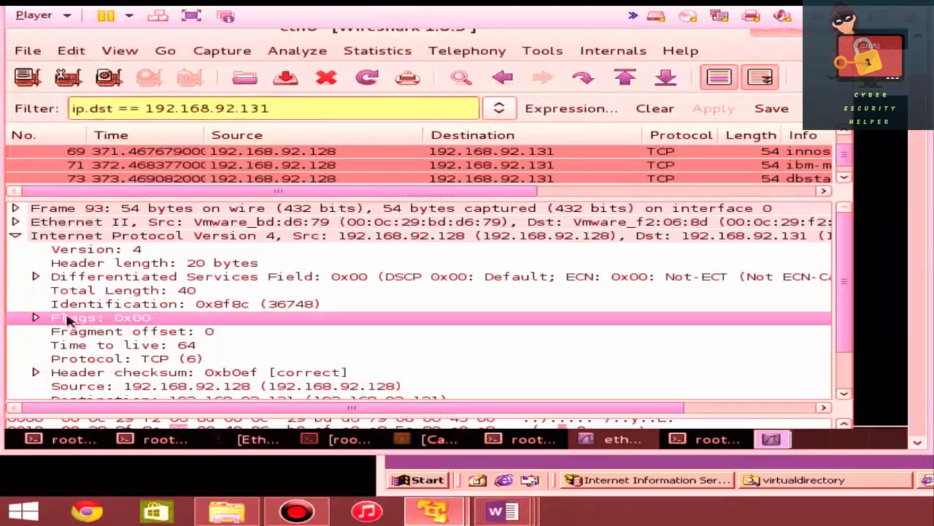
left_click(35, 317)
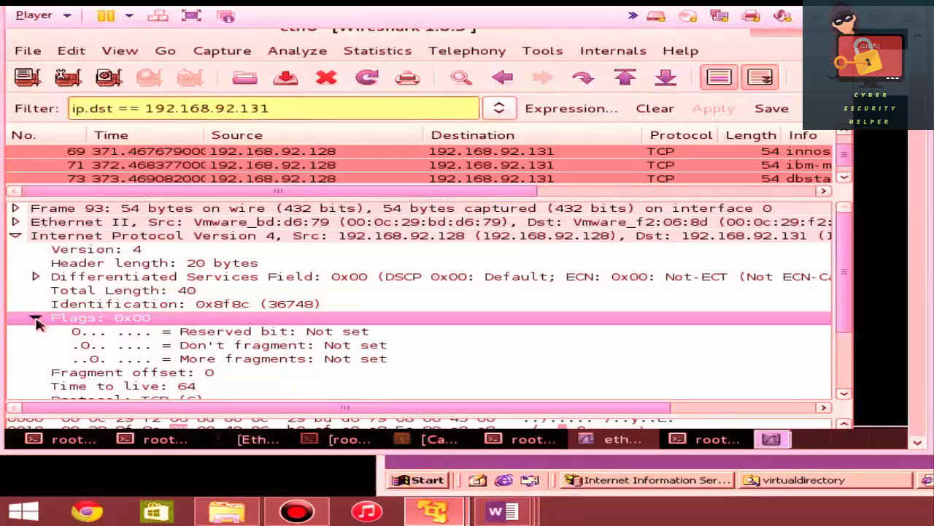
left_click(36, 317)
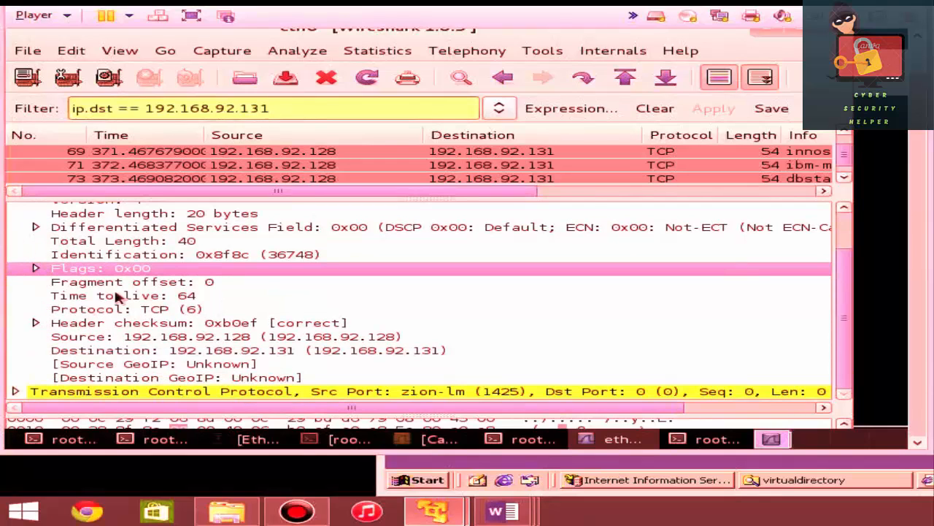
left_click(132, 282)
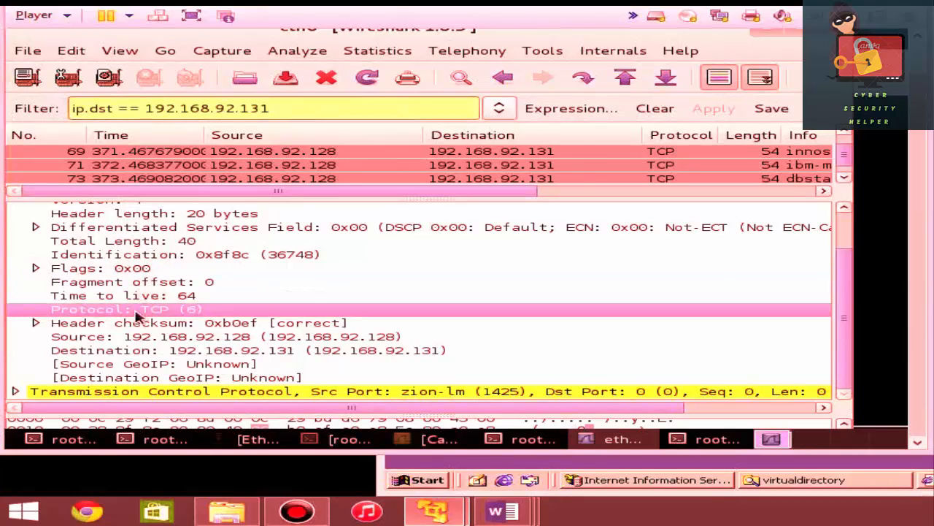
mouse_move(204, 315)
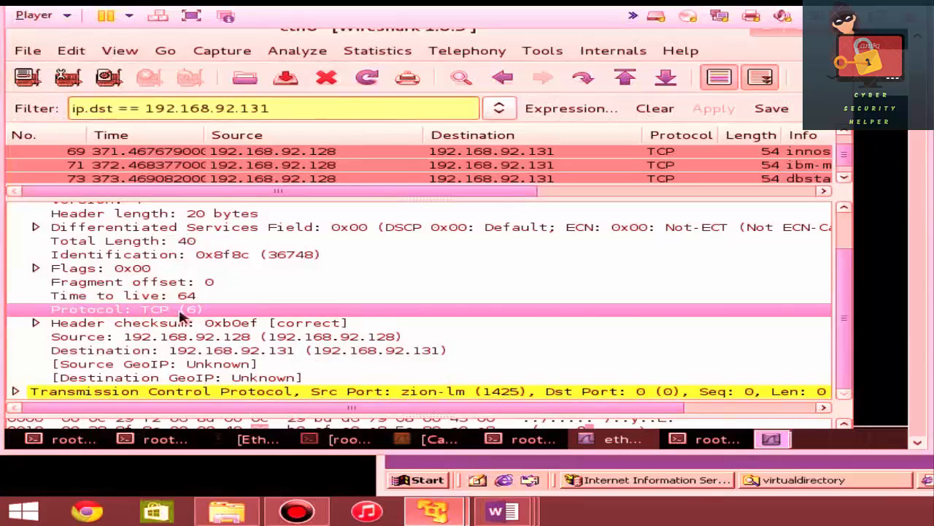
mouse_move(146, 339)
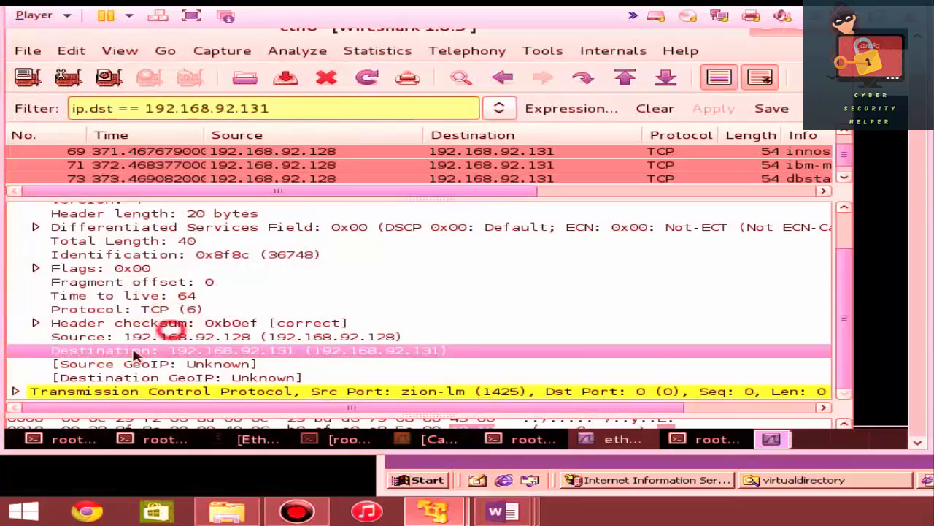
left_click(153, 364)
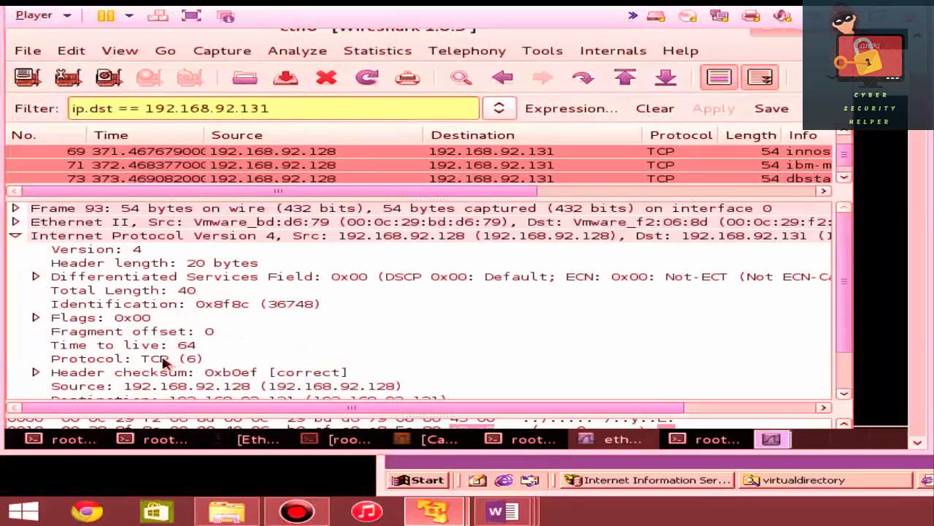
left_click(15, 235)
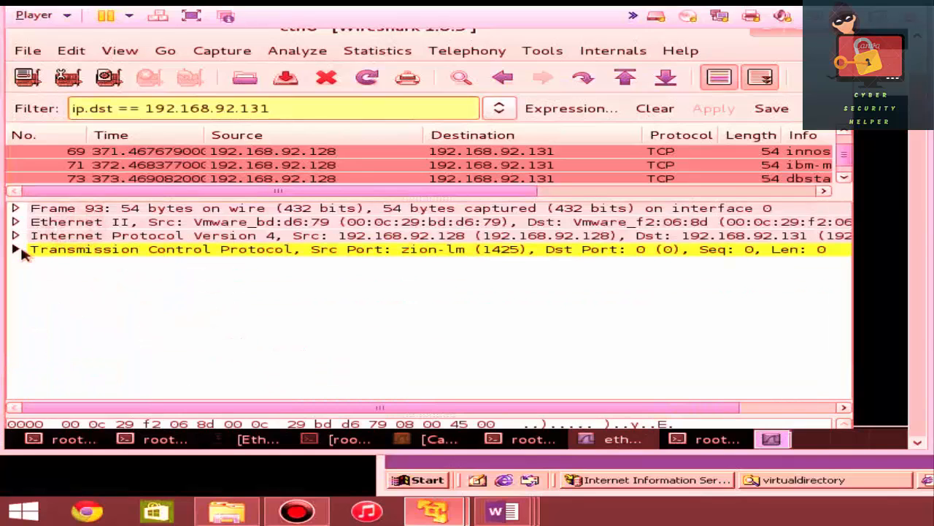
Step: Expand packet 93's TCP header to inspect the sequence number and broken acknowledgment expert info
left_click(14, 249)
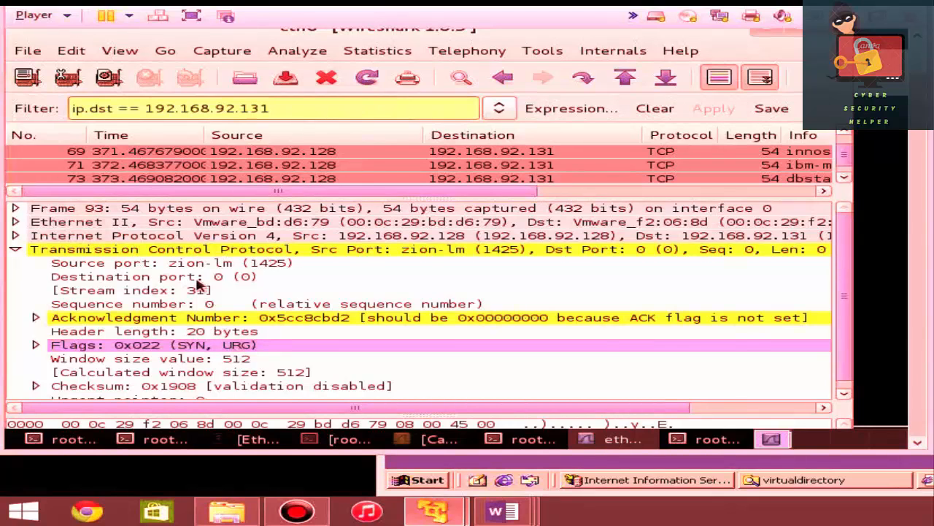
left_click(168, 263)
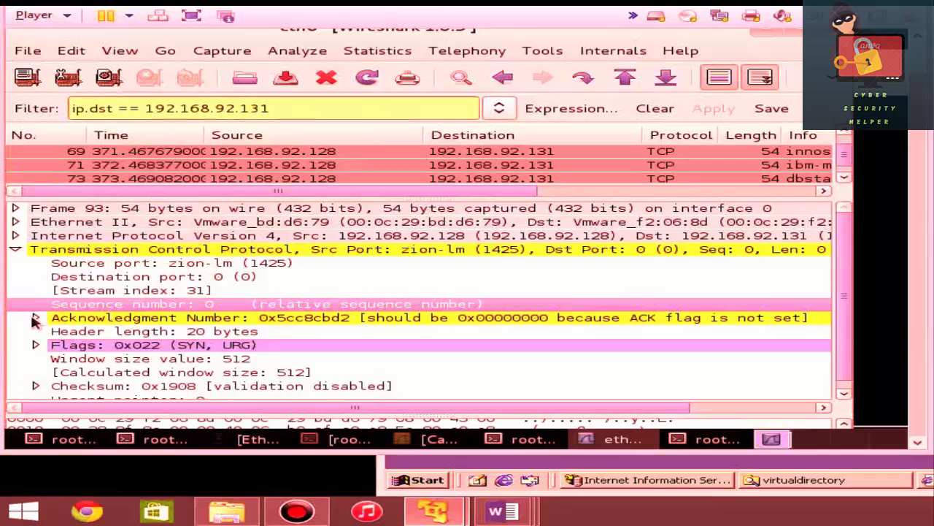
left_click(34, 316)
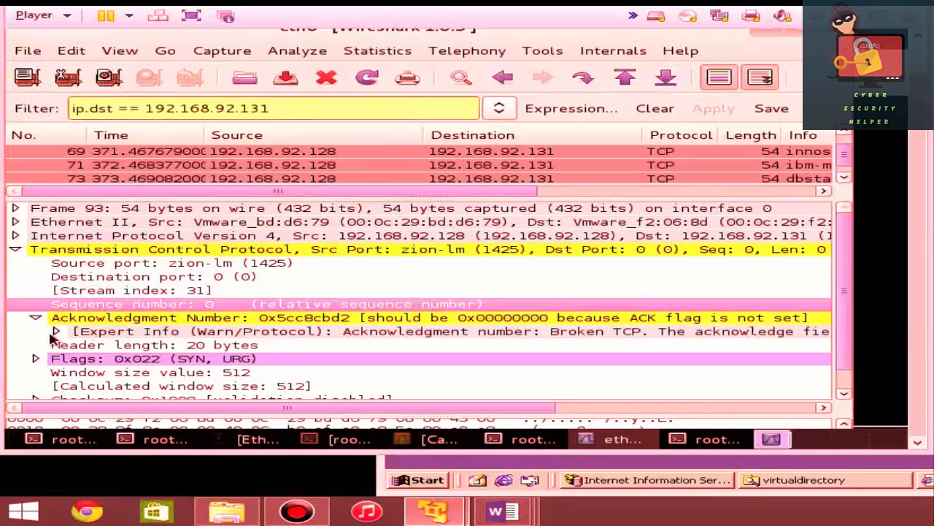
left_click(55, 331)
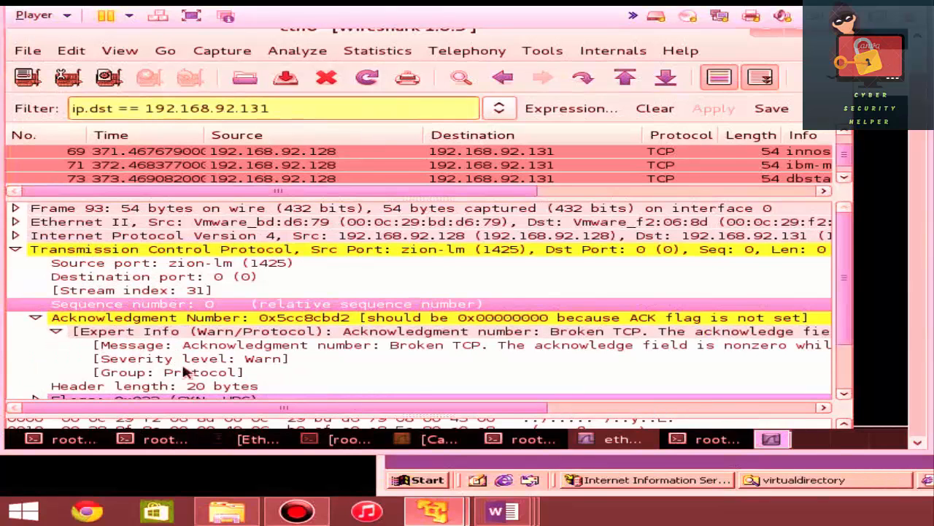
mouse_move(420, 354)
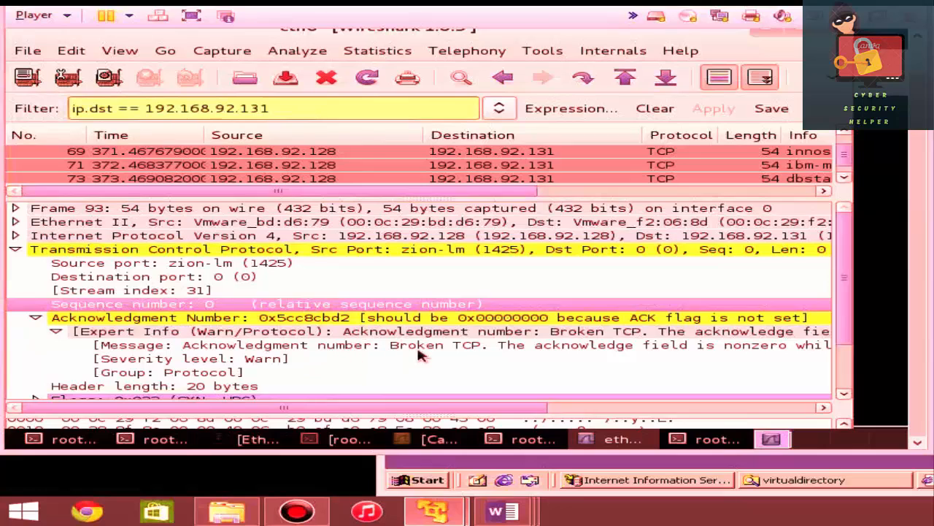
mouse_move(449, 350)
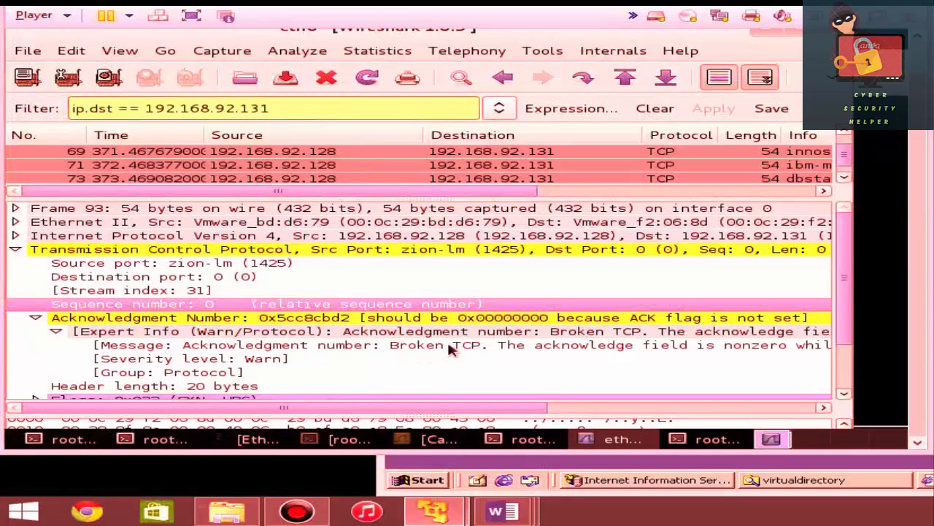
mouse_move(660, 354)
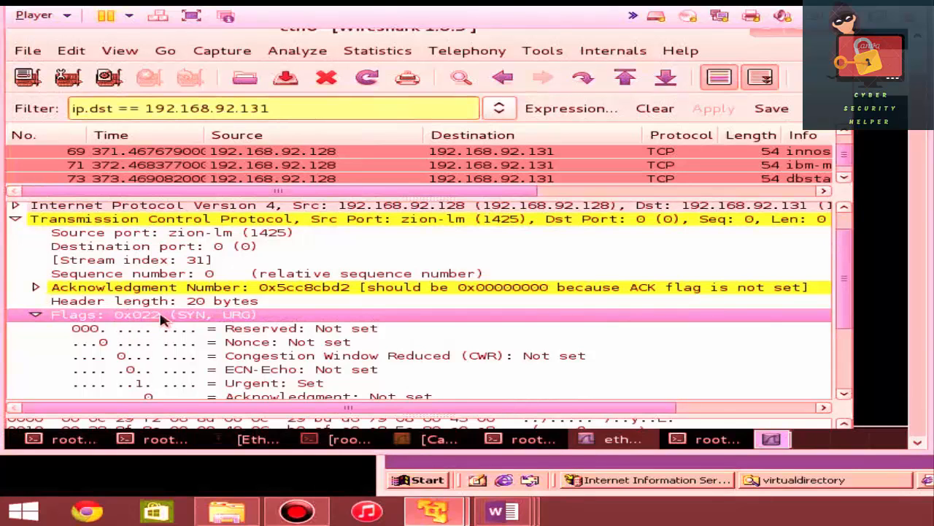
mouse_move(162, 326)
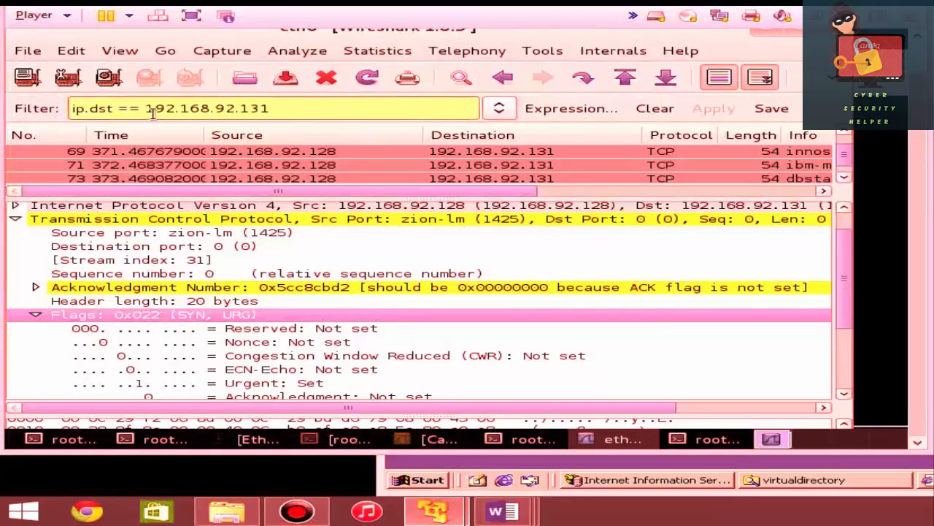
mouse_move(117, 330)
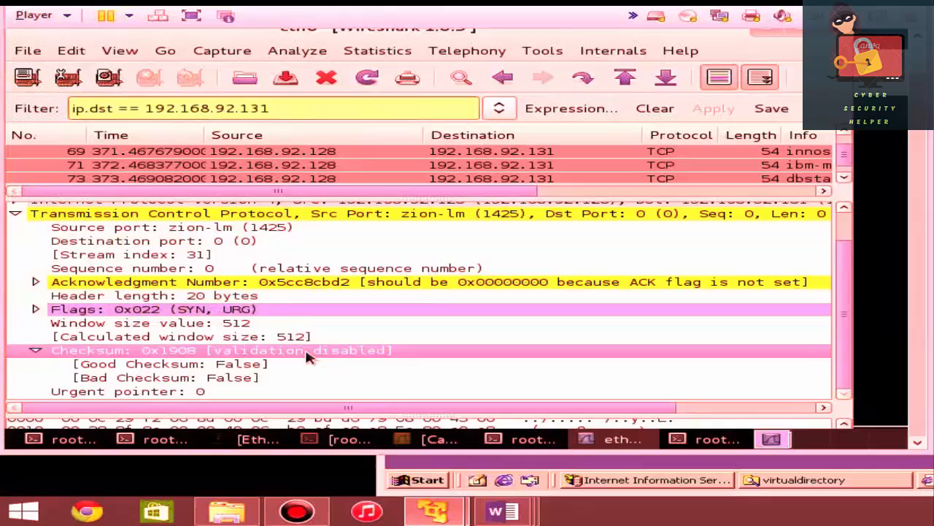
mouse_move(325, 358)
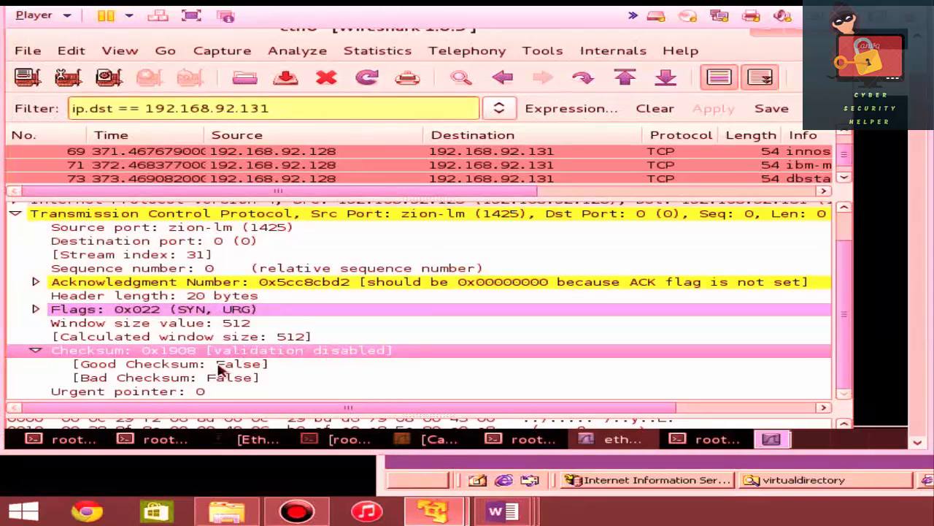
Step: Check the Good and Bad Checksum lines, both False, then collapse the TCP header
left_click(168, 363)
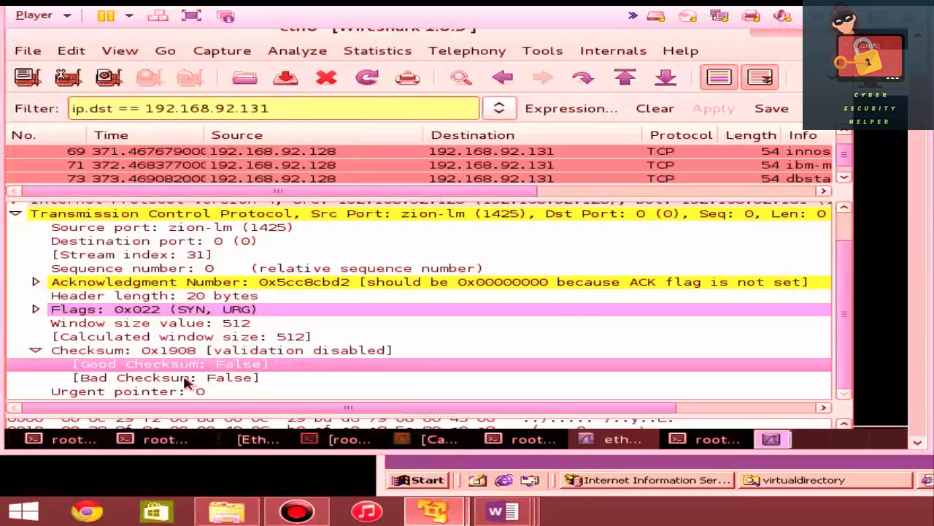
left_click(166, 376)
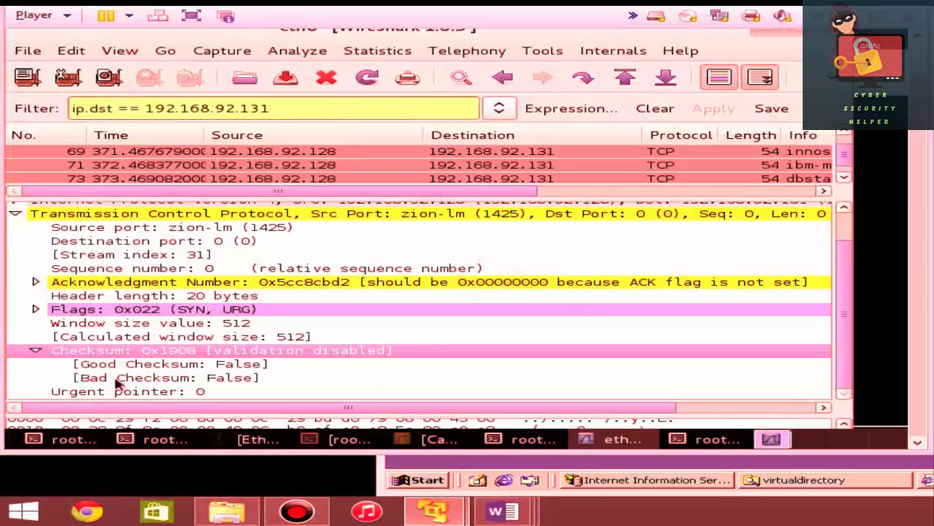
mouse_move(115, 365)
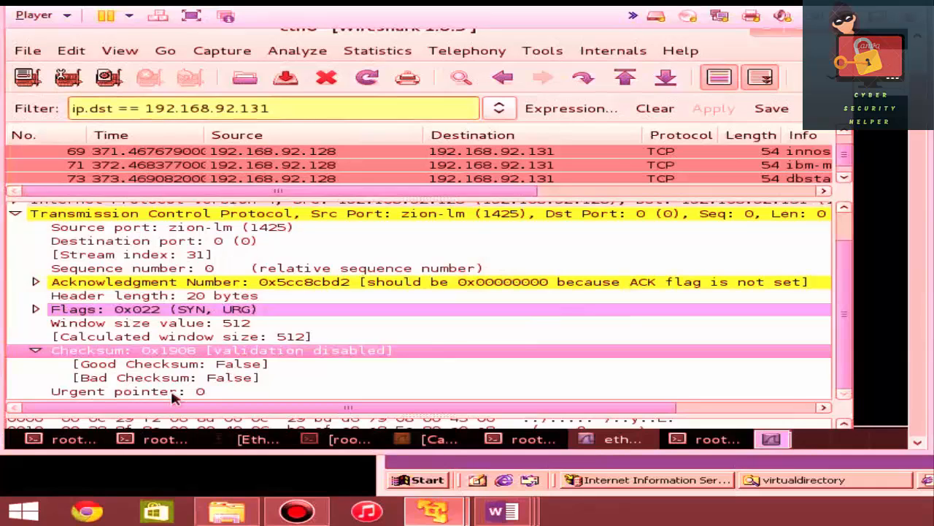
mouse_move(120, 385)
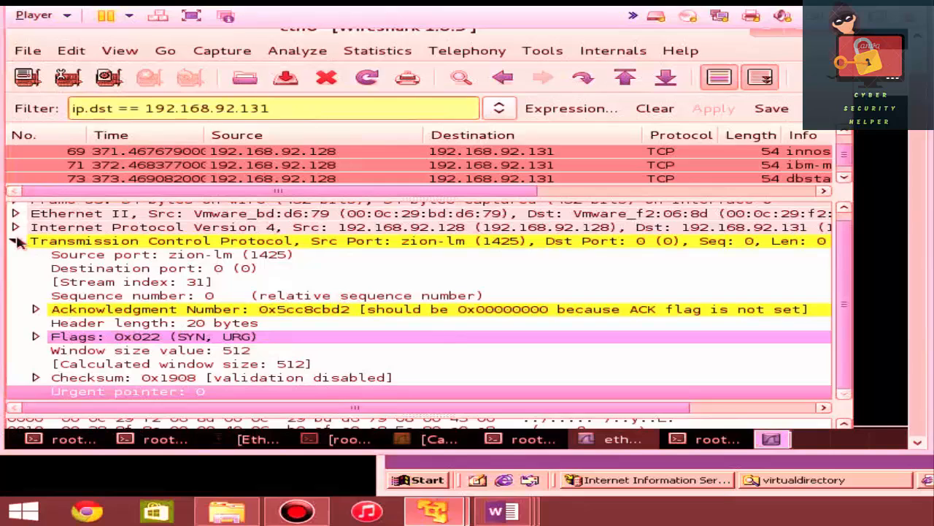
left_click(15, 240)
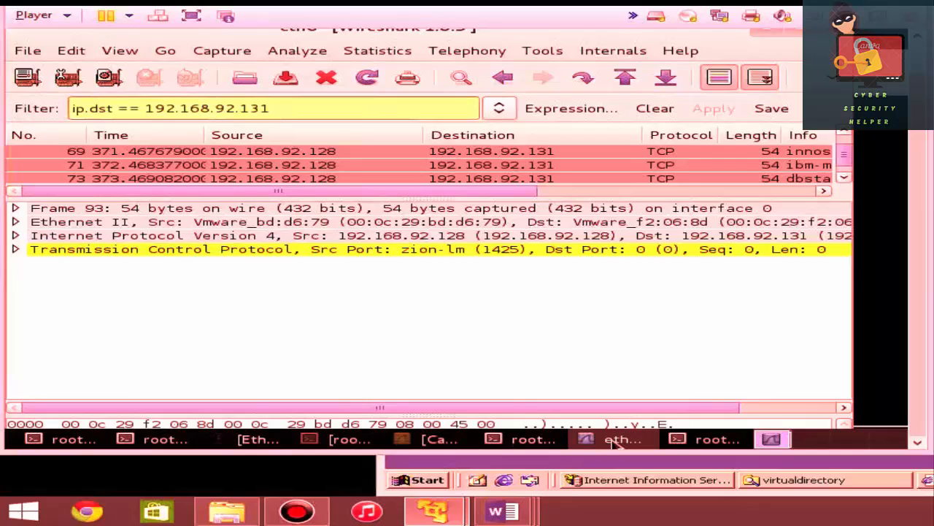
left_click(716, 439)
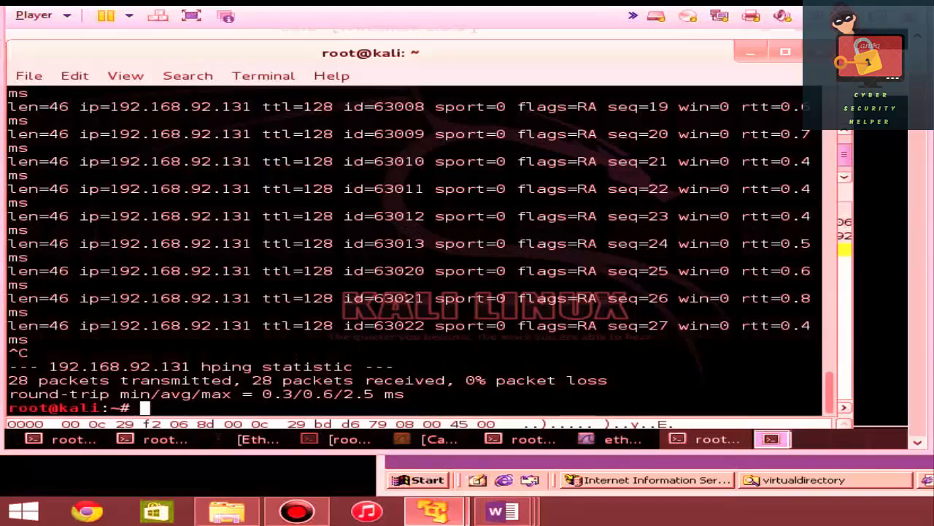
type("hping3 -SU 192.168.92.131")
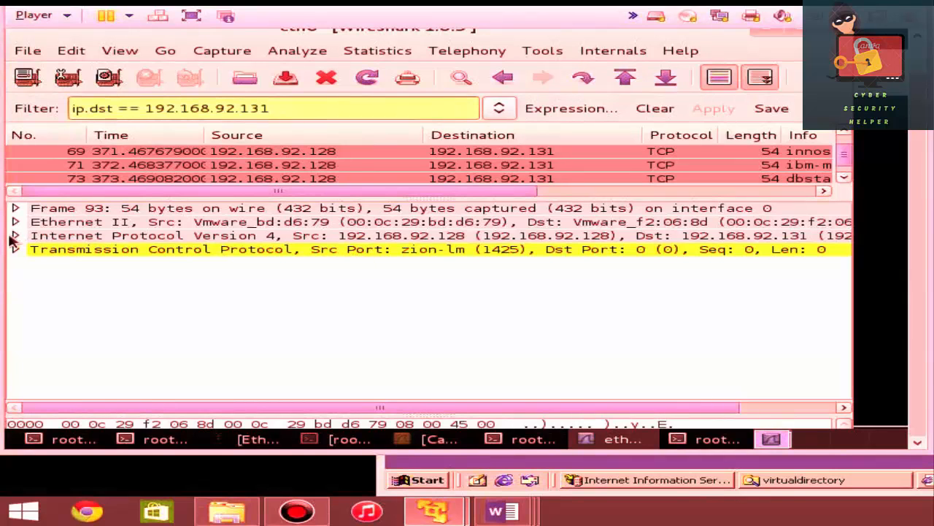
Step: Toggle IPv4, expand TCP, and select packet 75 showing flags 0x022 (SYN, URG)
left_click(14, 235)
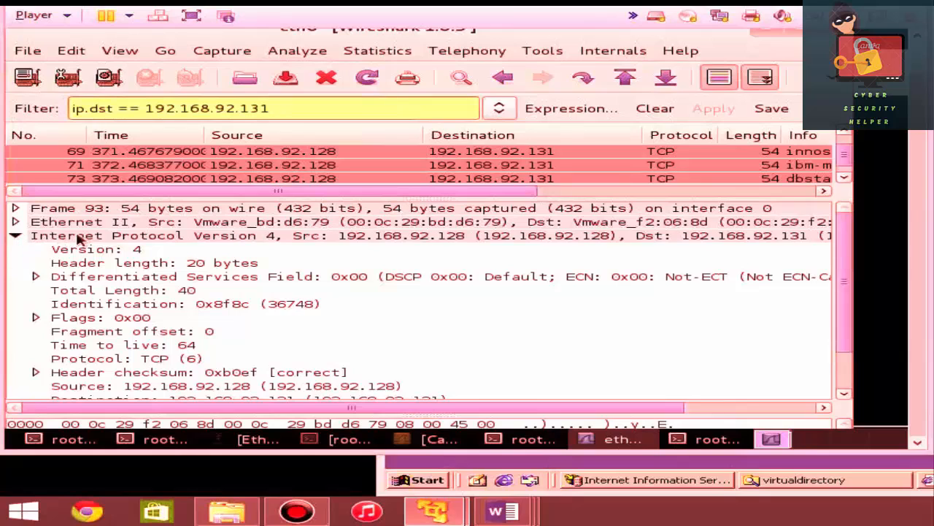
left_click(14, 235)
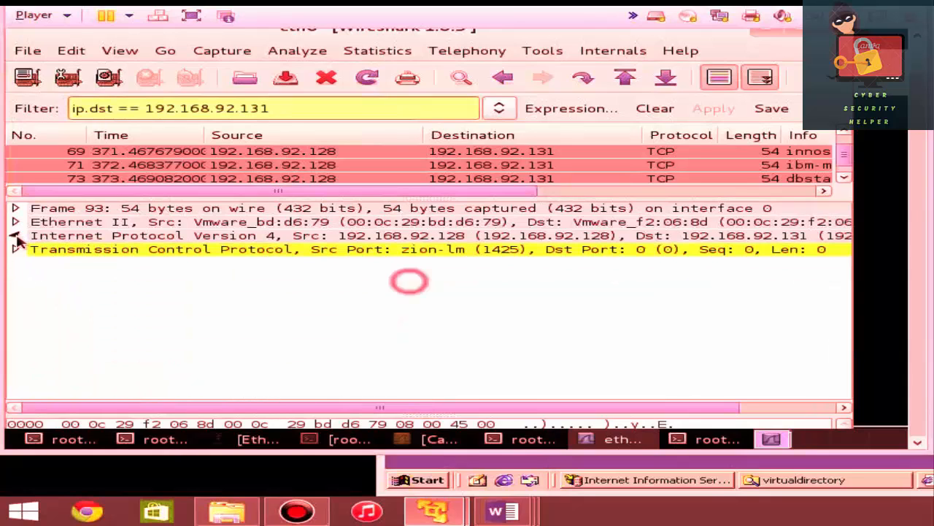
left_click(15, 249)
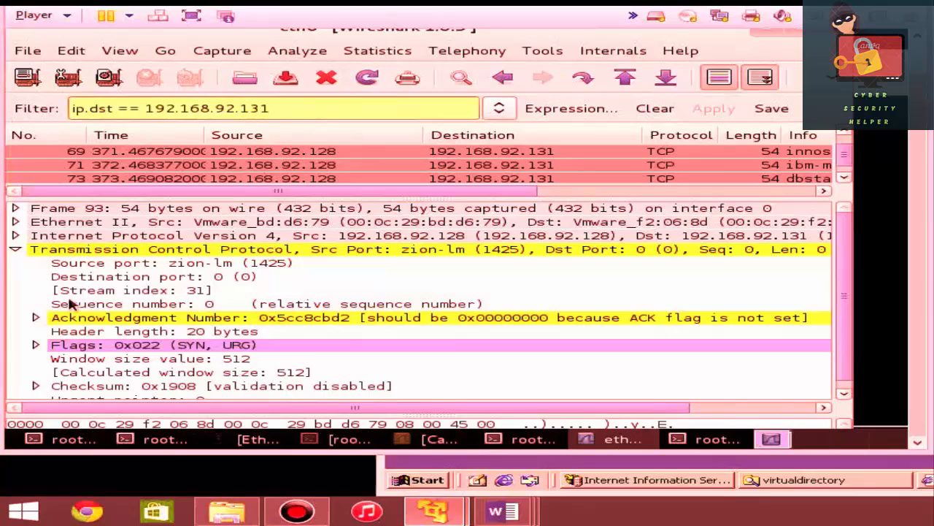
mouse_move(106, 302)
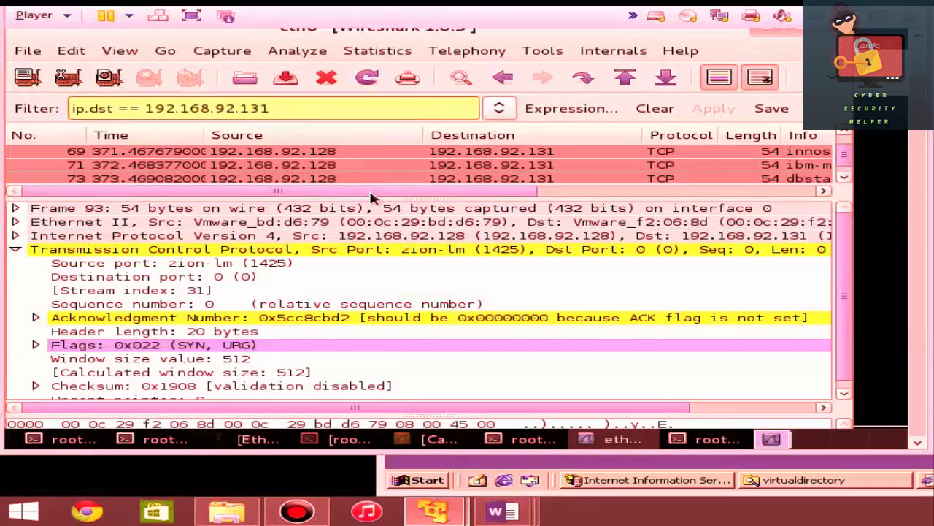
left_click(365, 164)
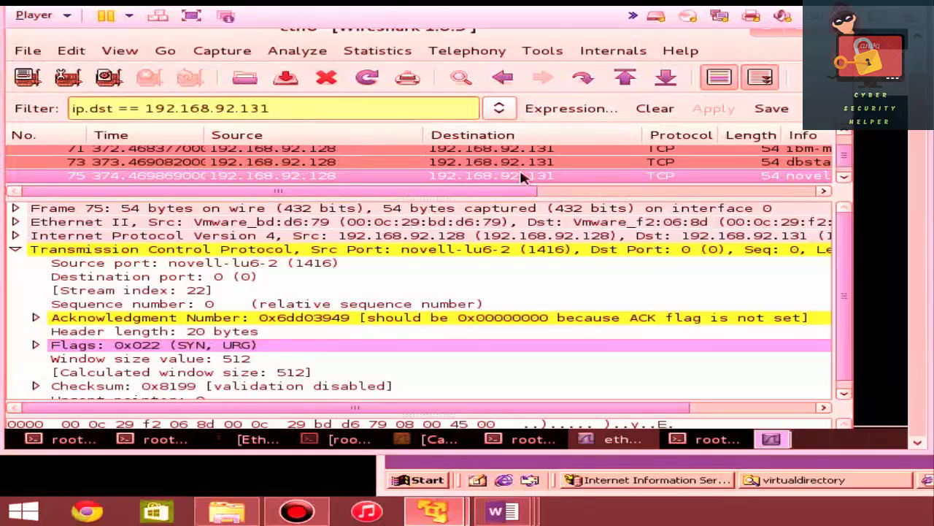
Step: Confirm Syn and Urgent are Set on other packets, then collapse packet 93's TCP tree
left_click(35, 345)
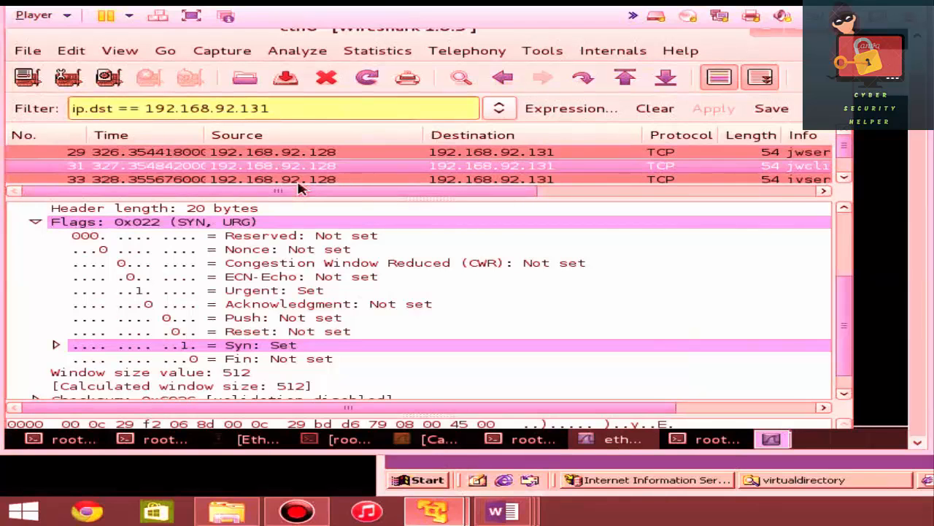
scroll("down", 3)
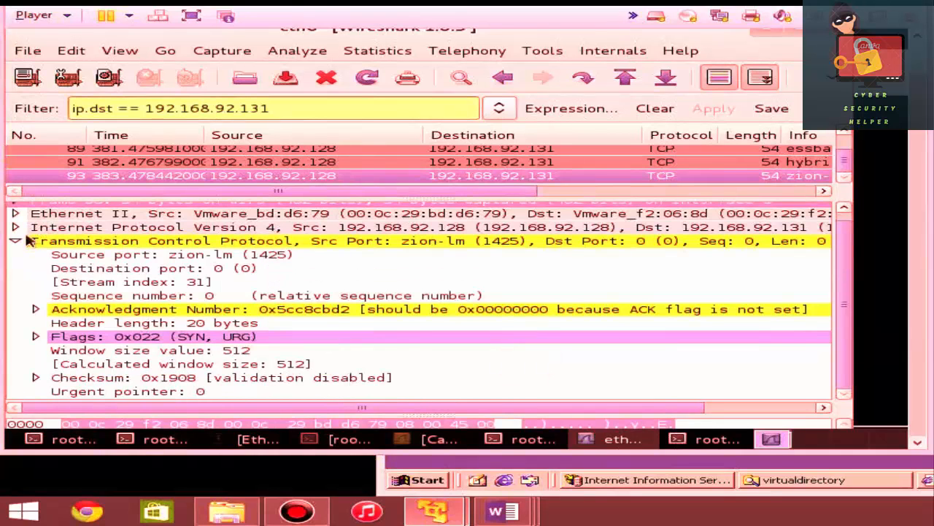
left_click(15, 241)
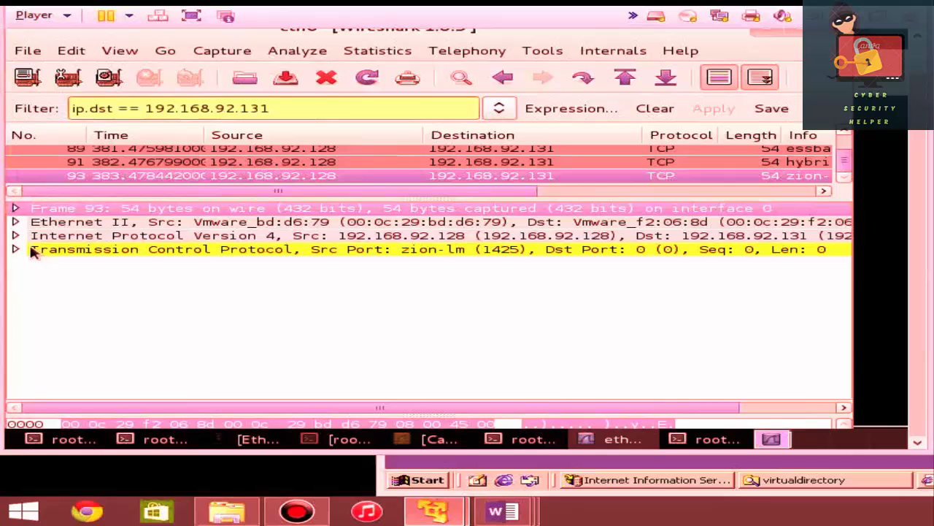